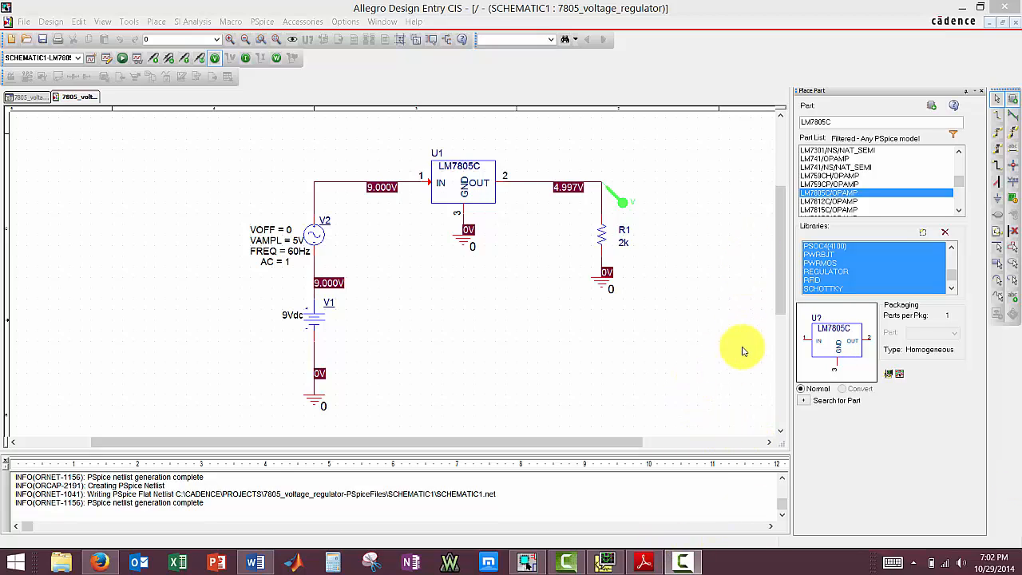
mouse_move(715, 188)
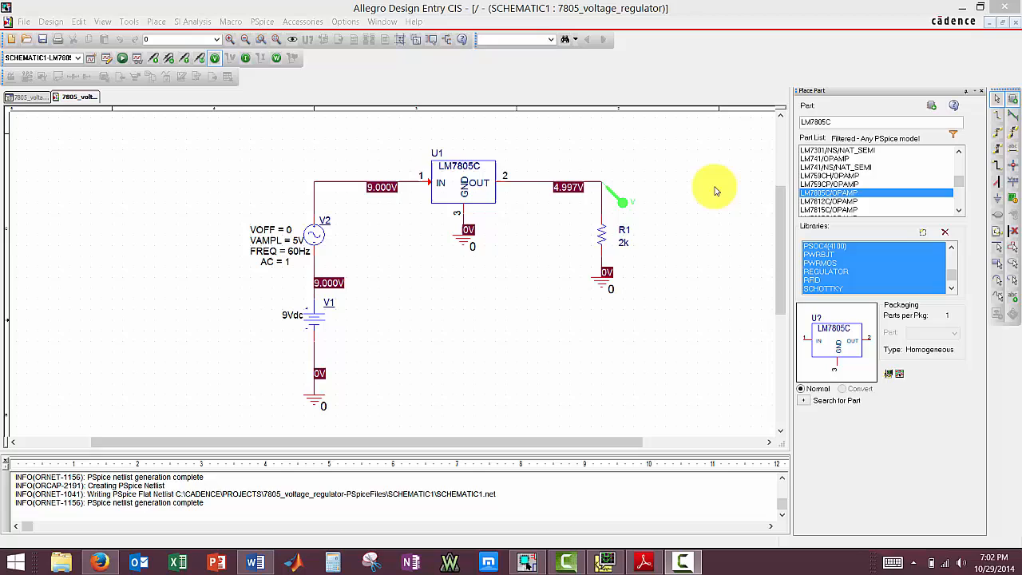
mouse_move(246, 376)
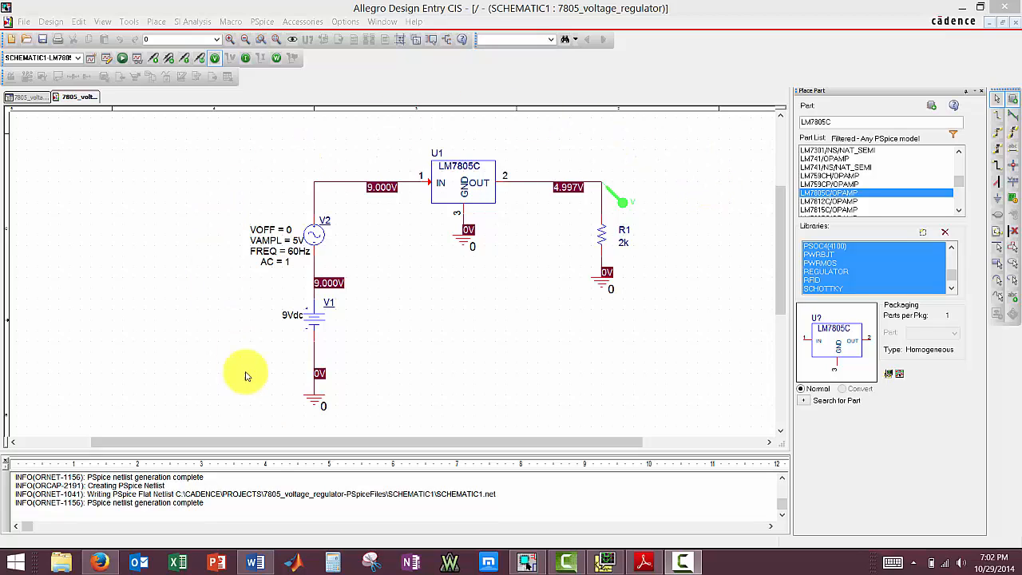
mouse_move(723, 148)
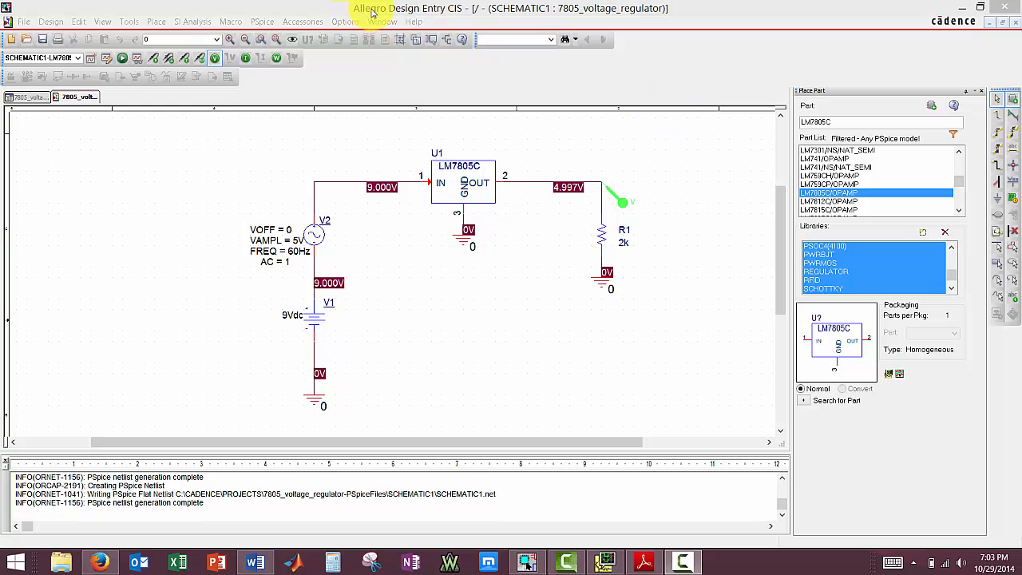
mouse_move(682, 272)
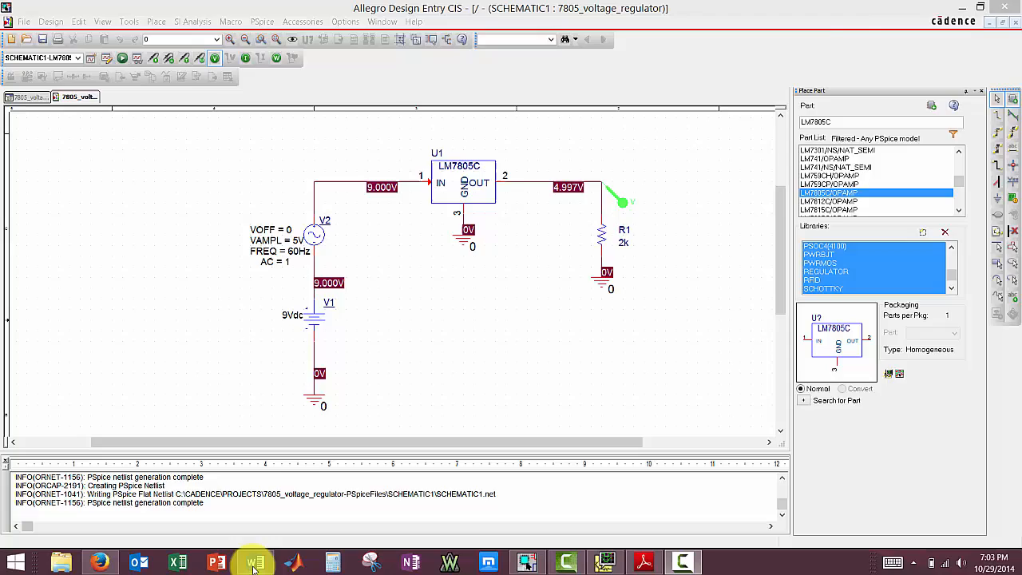
Step: Switch to Word to view the assignment's 7805 circuit with 9 V source, 60 Hz sine, 2 kΩ load
click(254, 563)
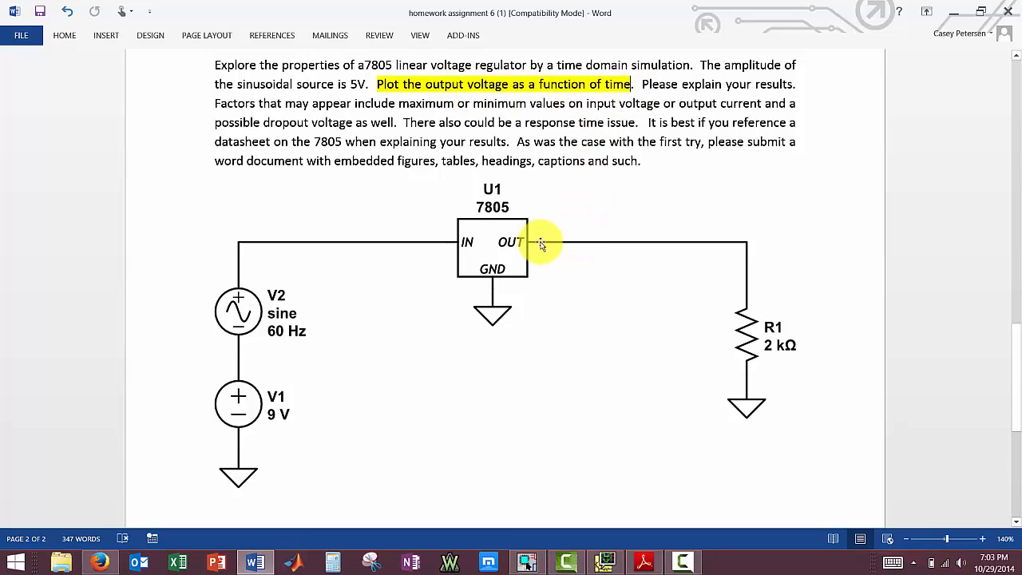
mouse_move(547, 208)
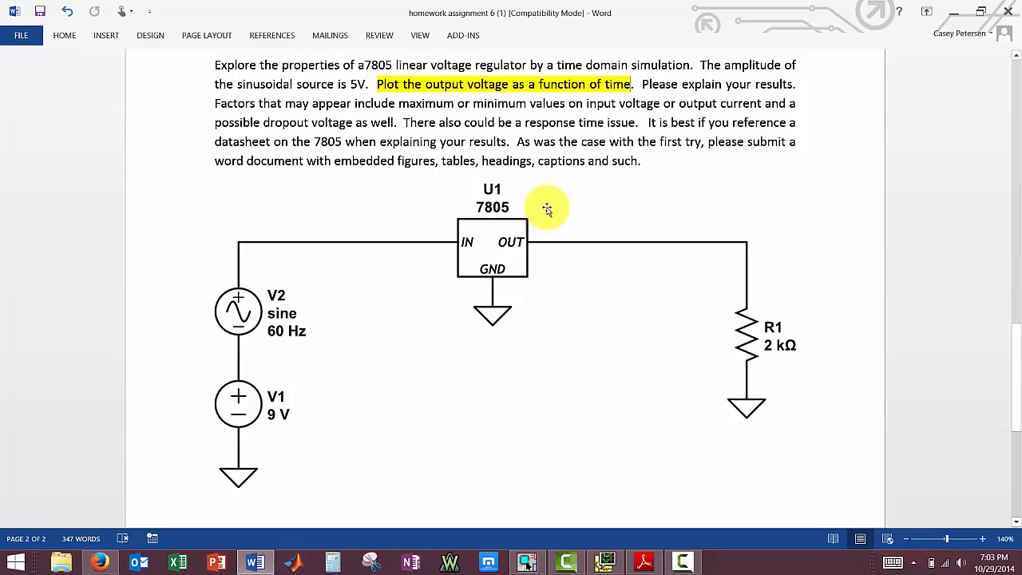
mouse_move(581, 234)
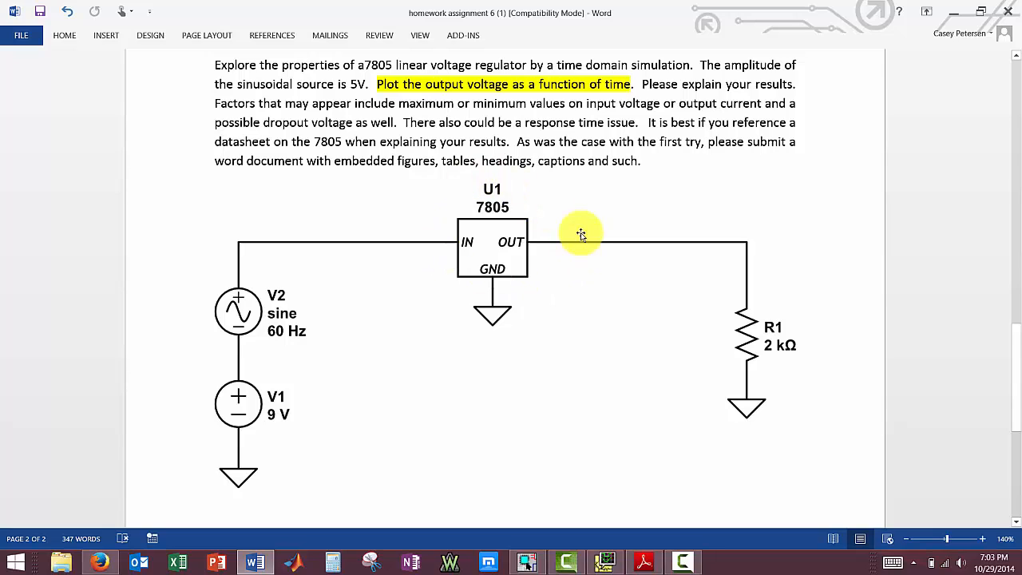
mouse_move(266, 403)
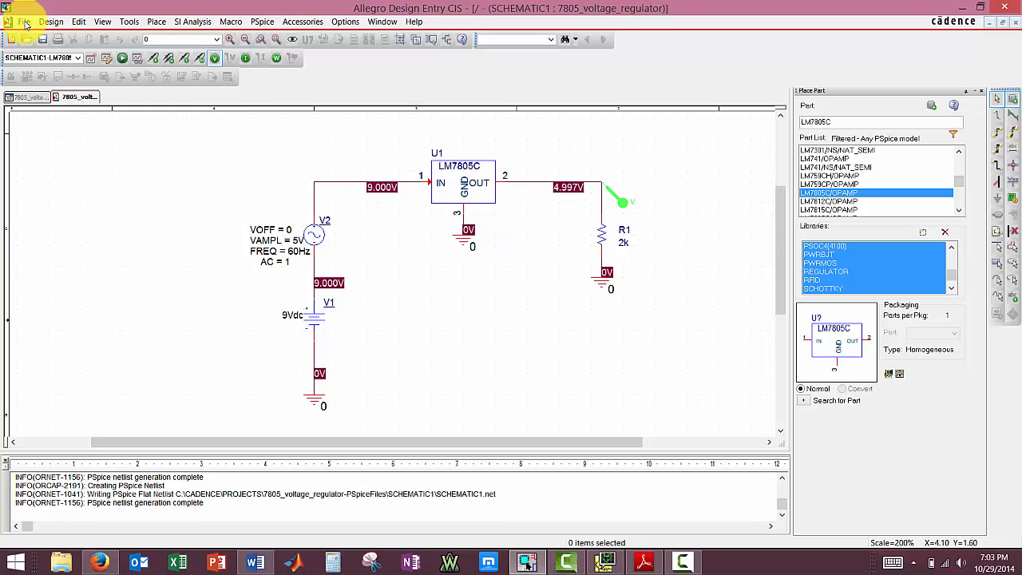
click(23, 21)
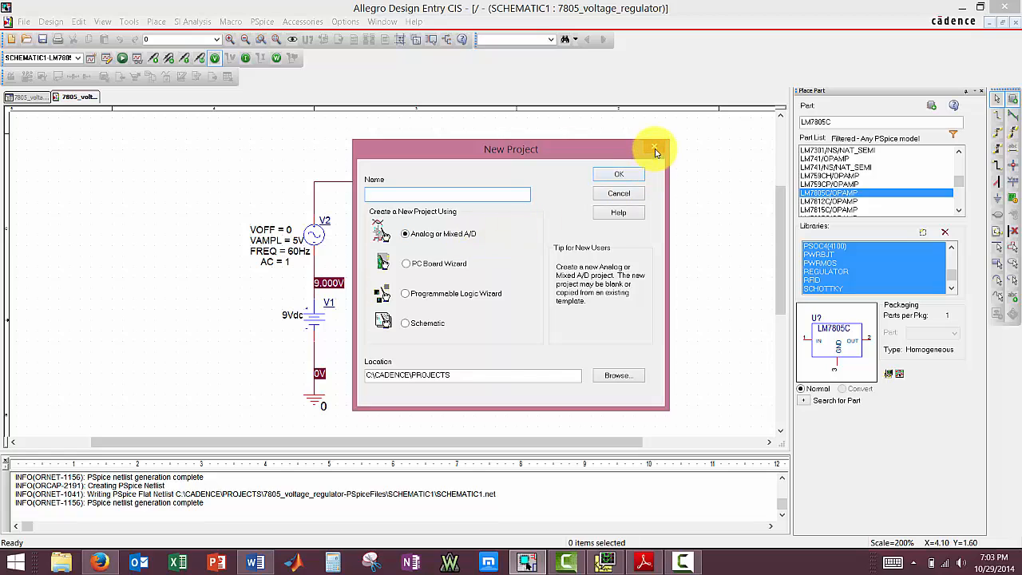
mouse_move(653, 147)
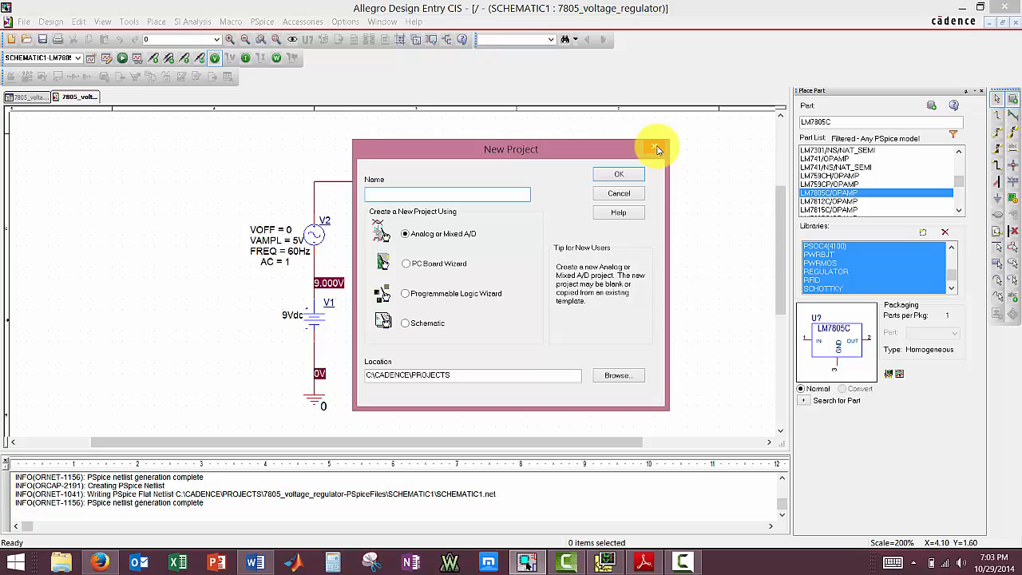
click(657, 150)
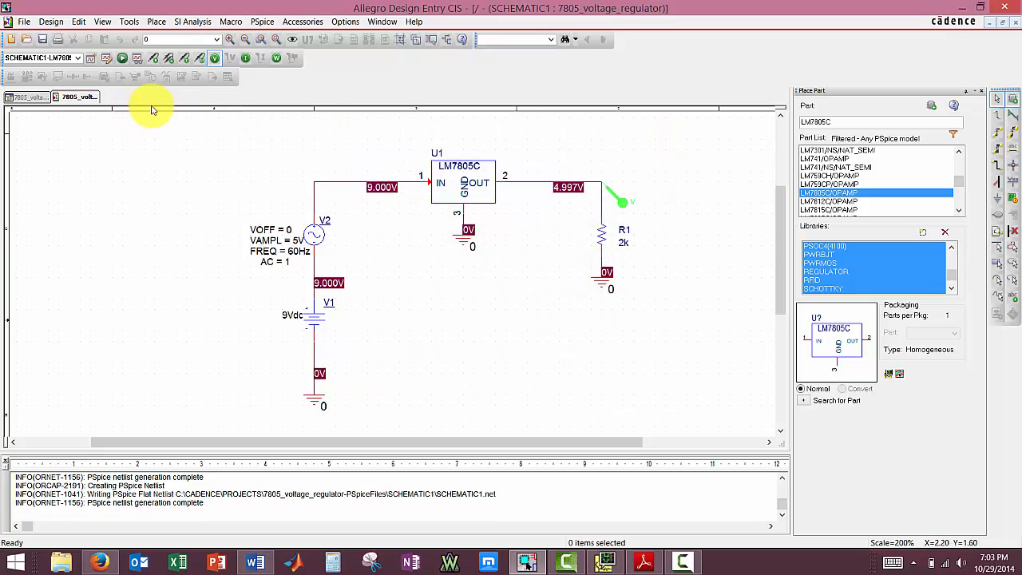
mouse_move(547, 144)
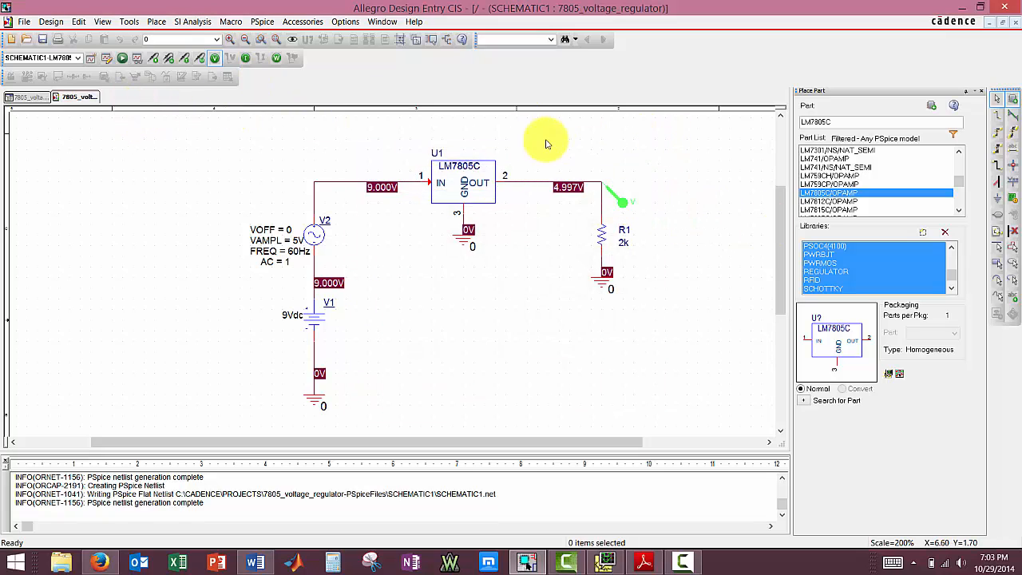
mouse_move(462, 180)
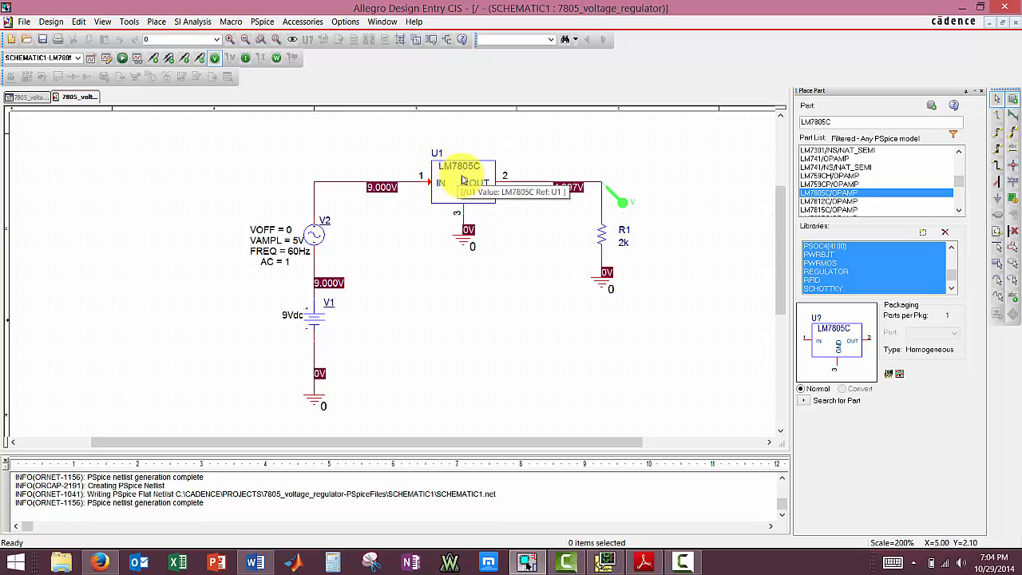
mouse_move(846, 192)
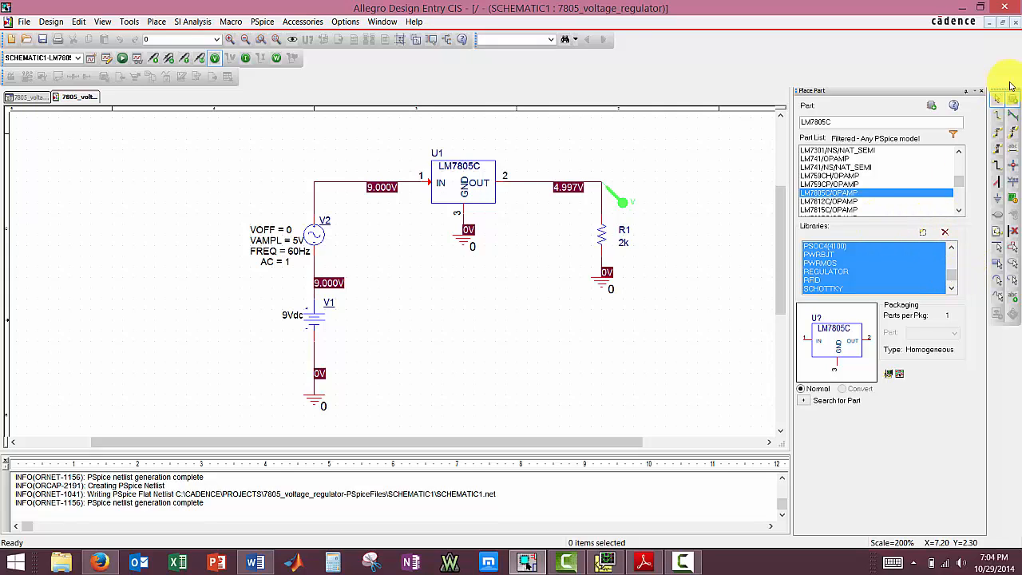
mouse_move(997, 99)
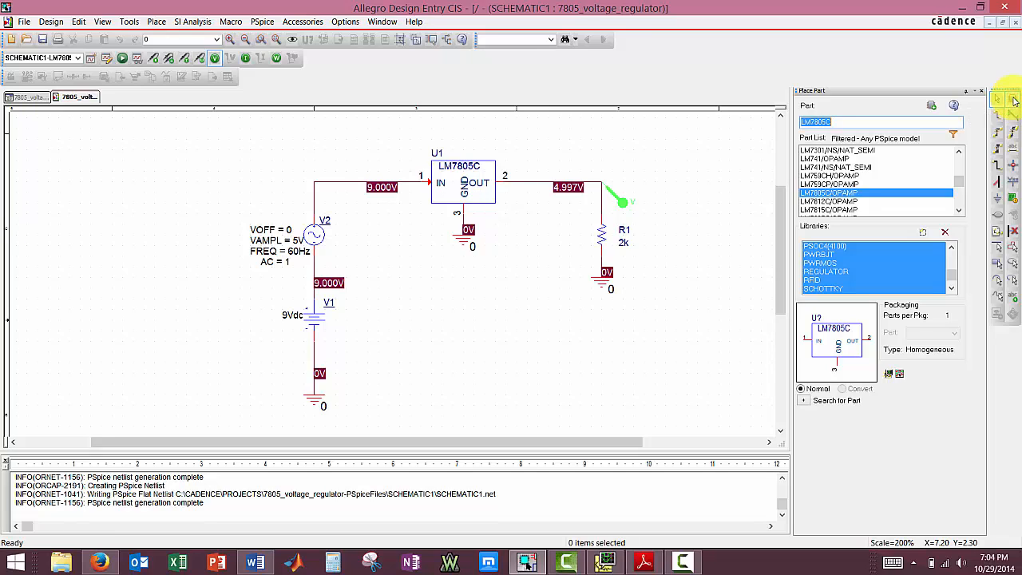
mouse_move(938, 222)
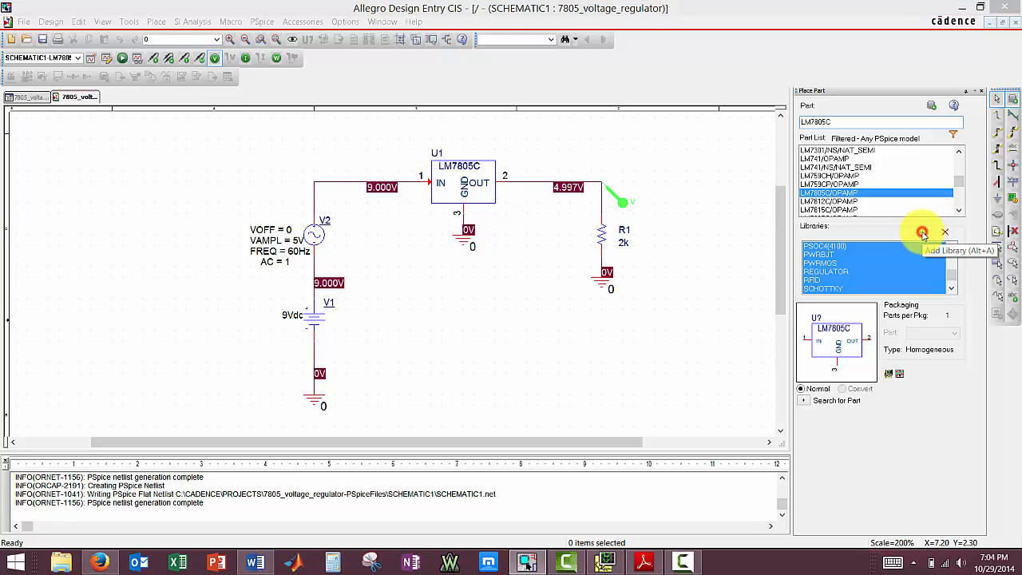
click(922, 231)
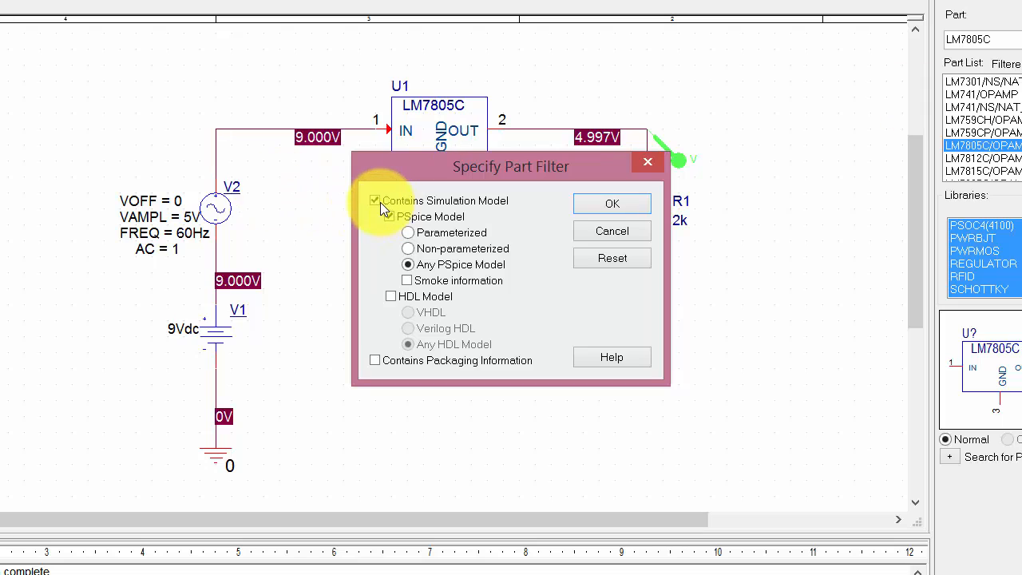
mouse_move(386, 218)
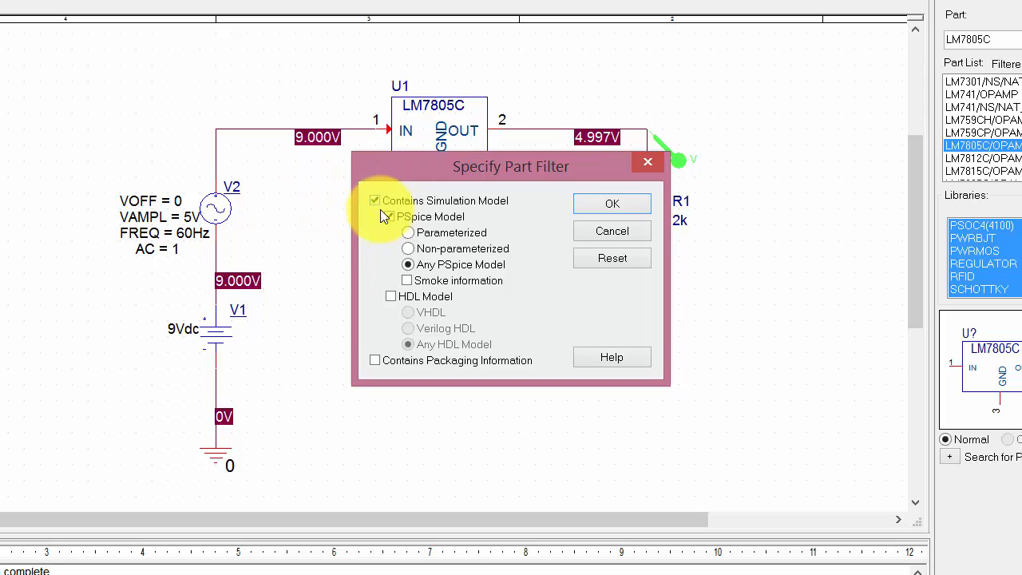
click(389, 216)
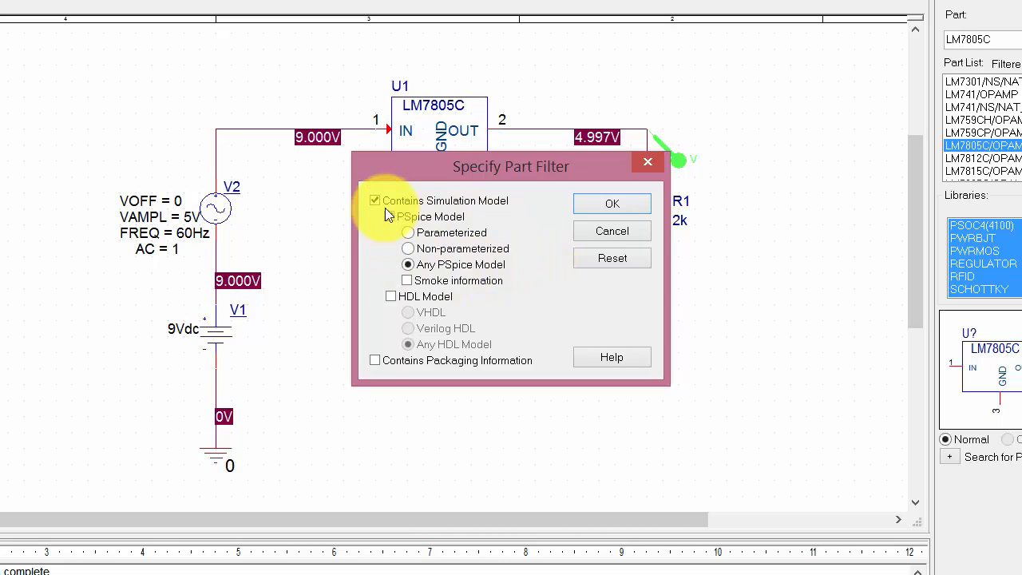
click(389, 216)
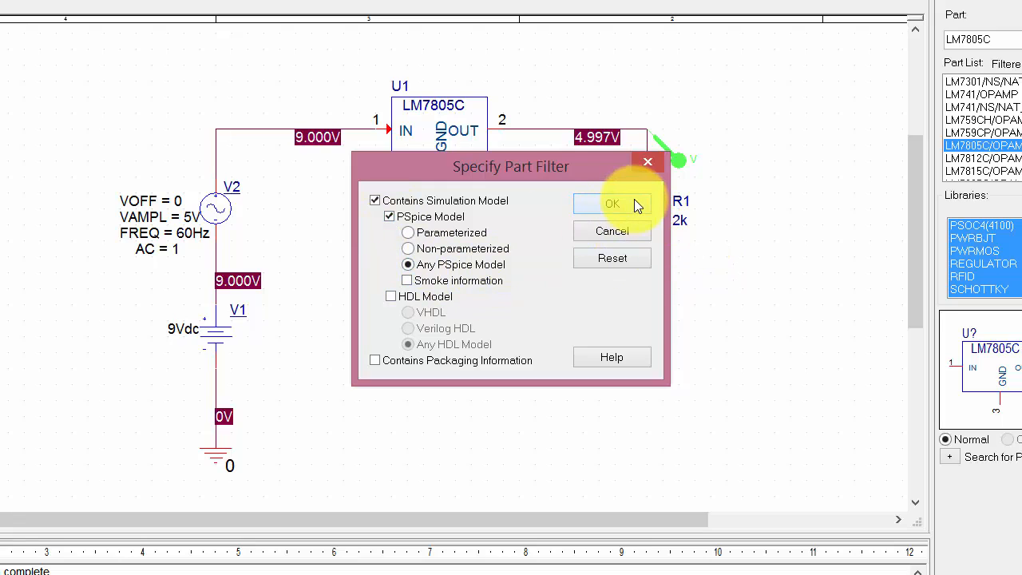
click(611, 204)
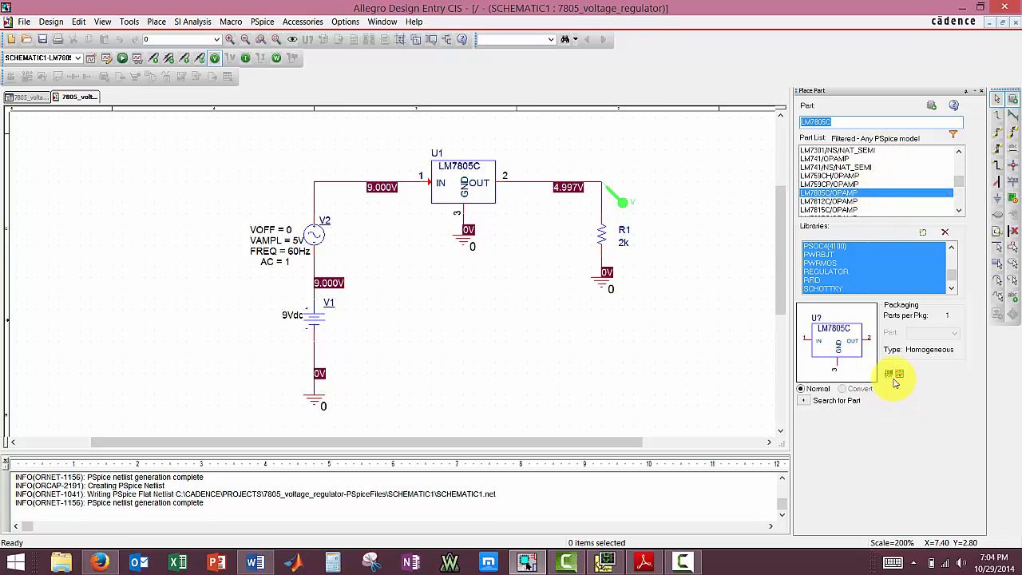
mouse_move(892, 375)
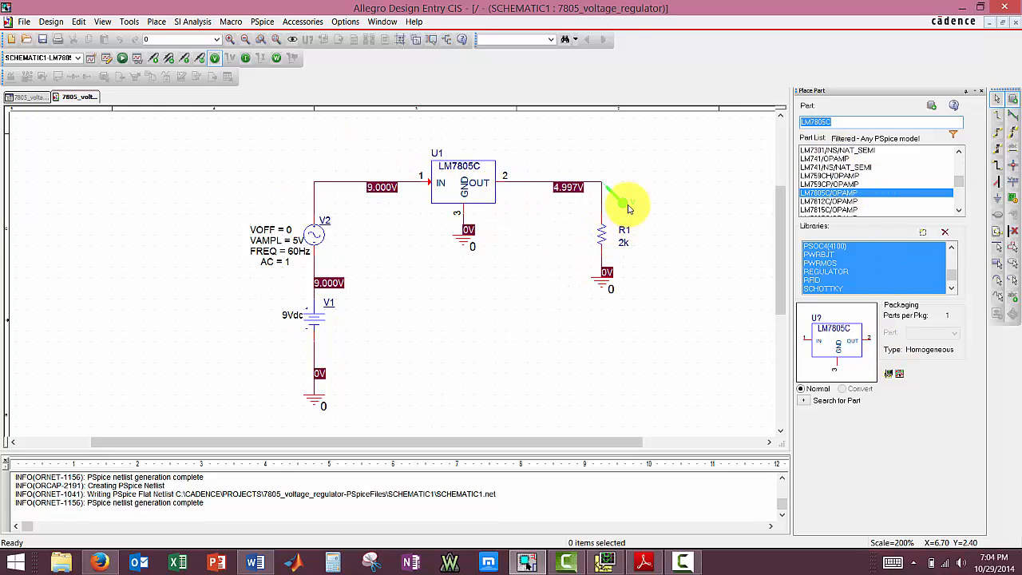
mouse_move(623, 205)
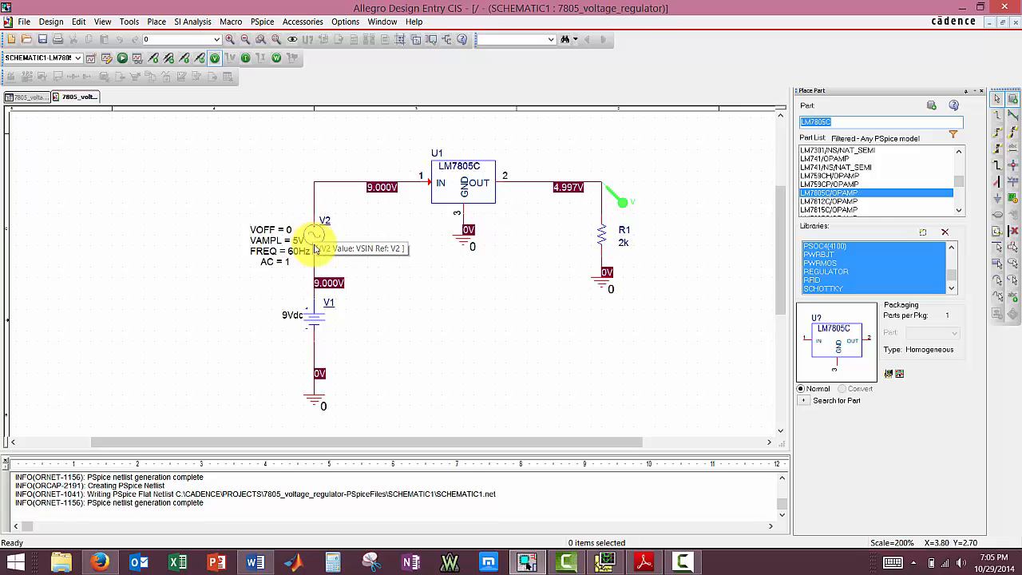
mouse_move(316, 323)
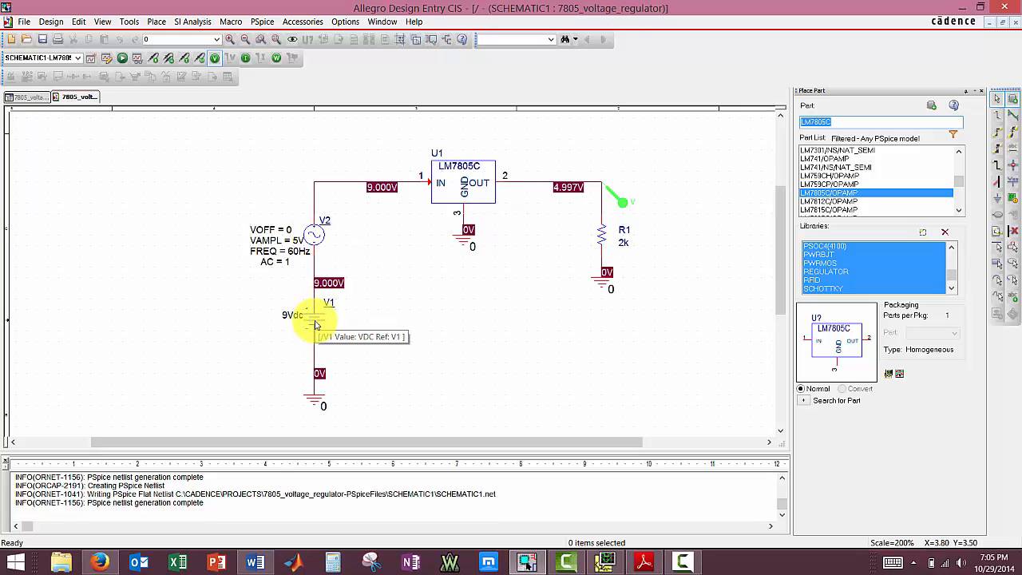
mouse_move(643, 235)
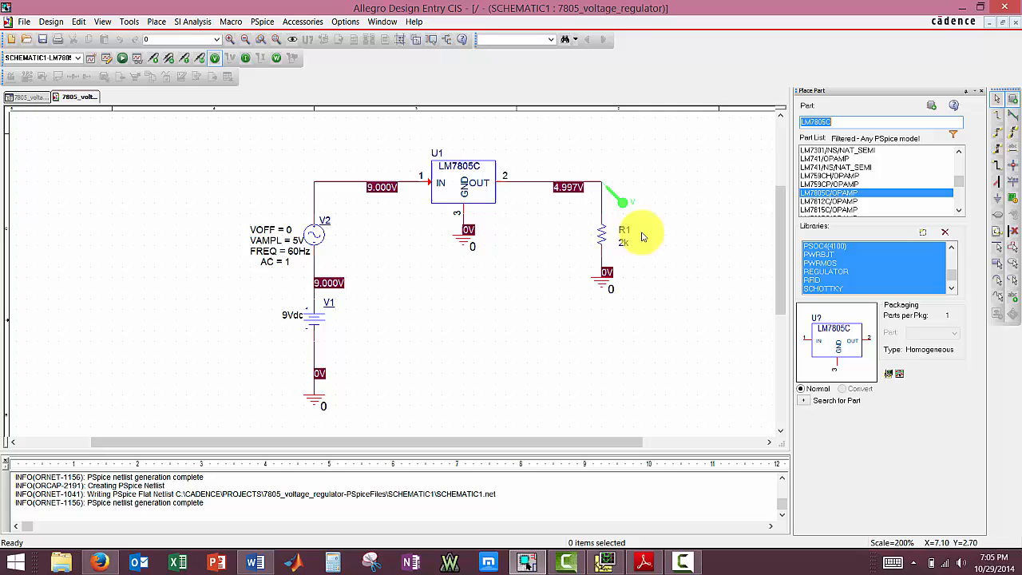
mouse_move(606, 241)
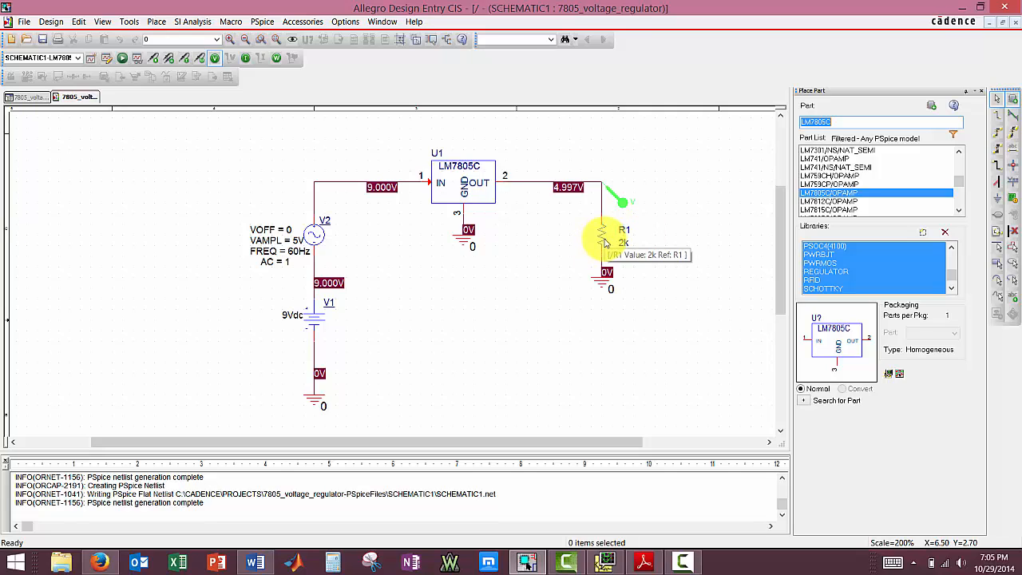
mouse_move(659, 260)
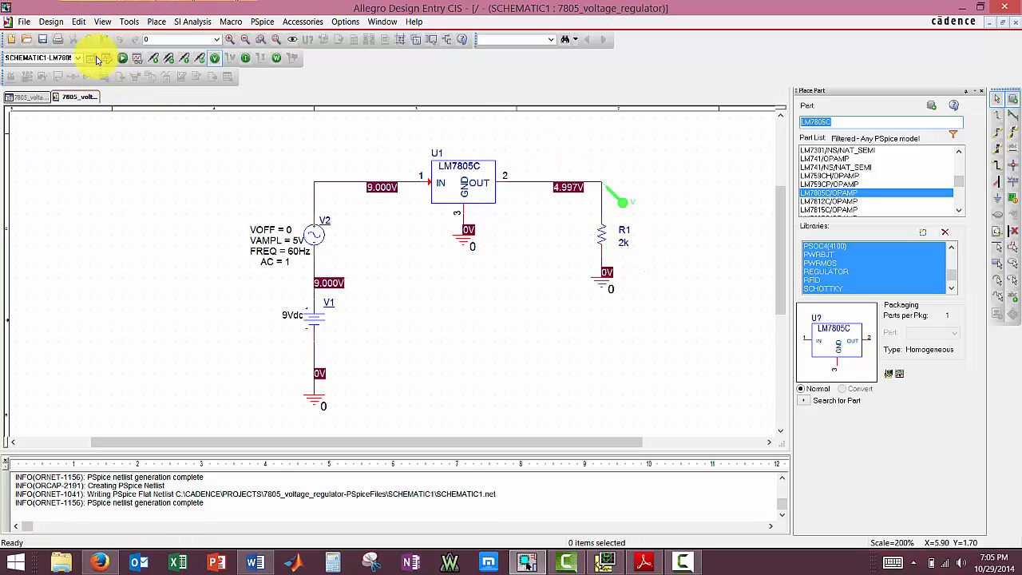
mouse_move(90, 57)
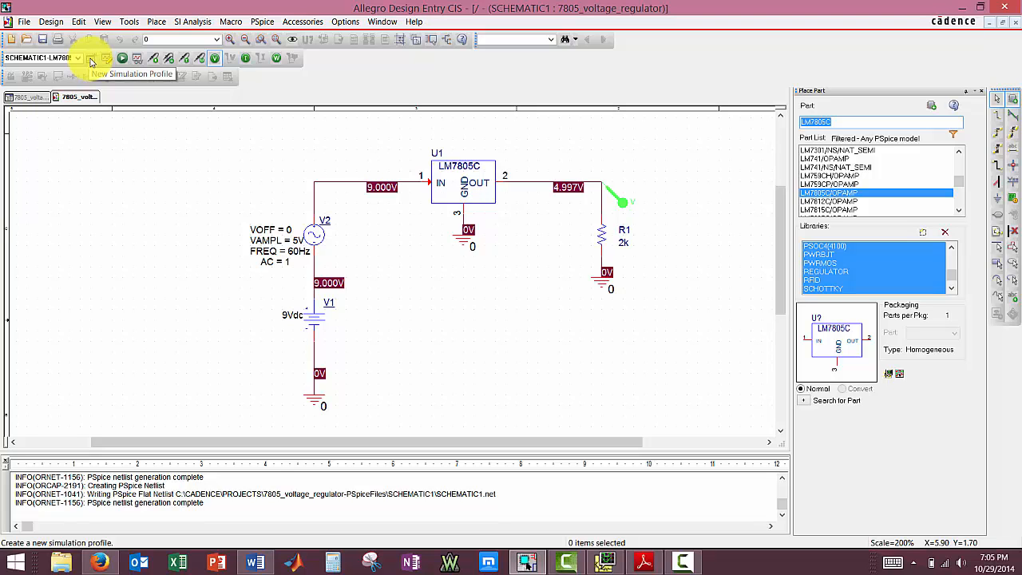
mouse_move(106, 62)
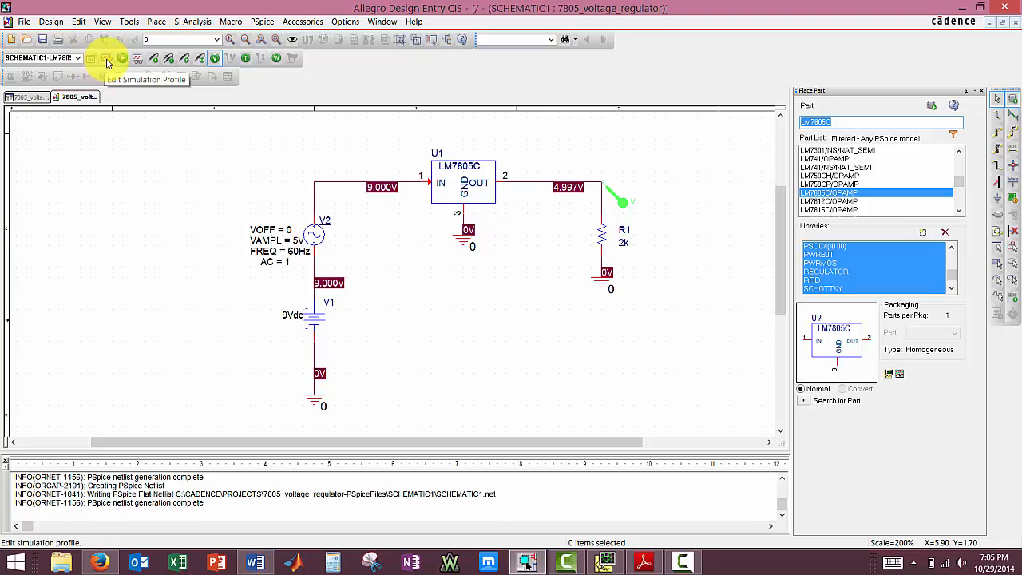
click(106, 58)
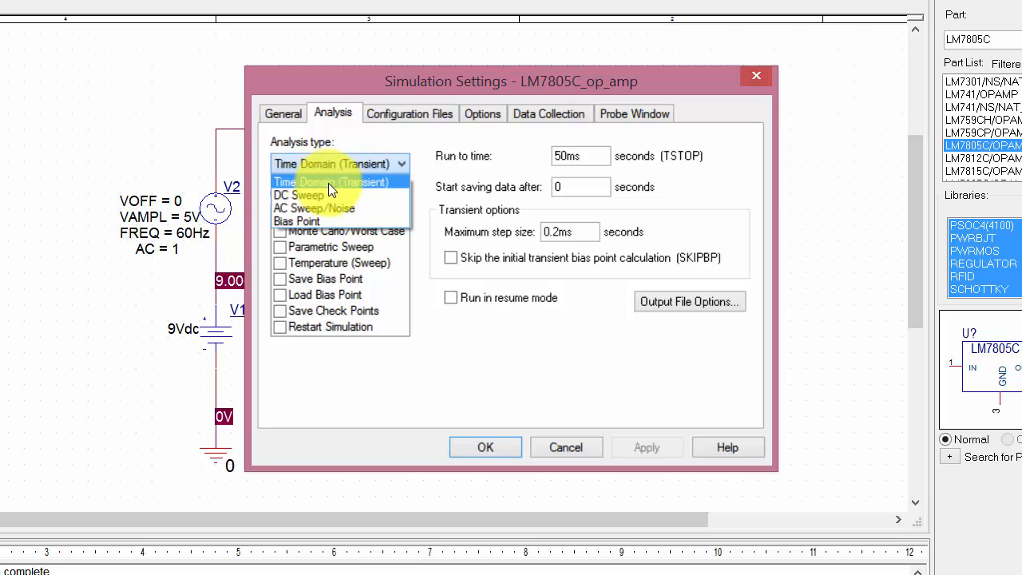
click(332, 181)
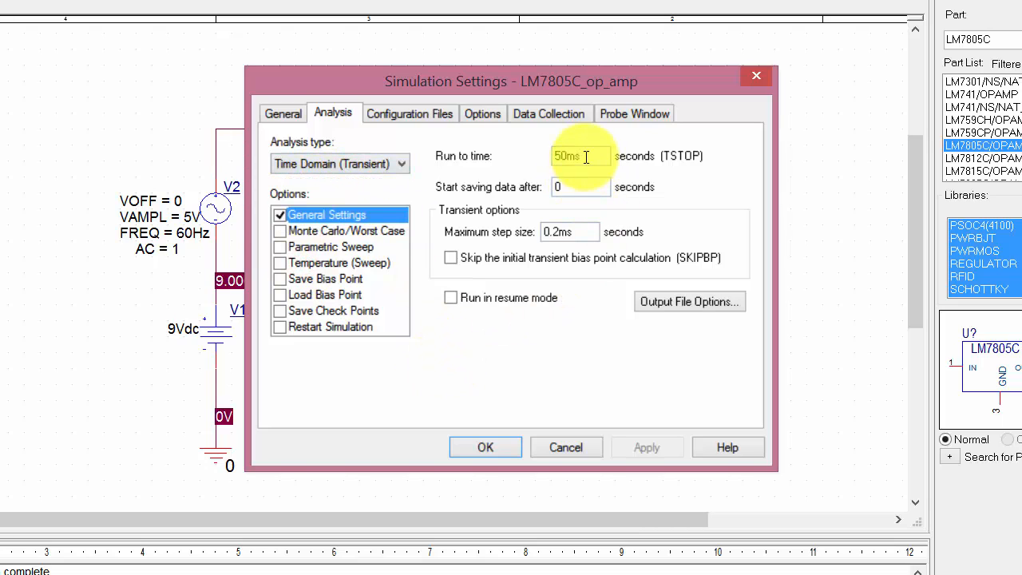
click(563, 156)
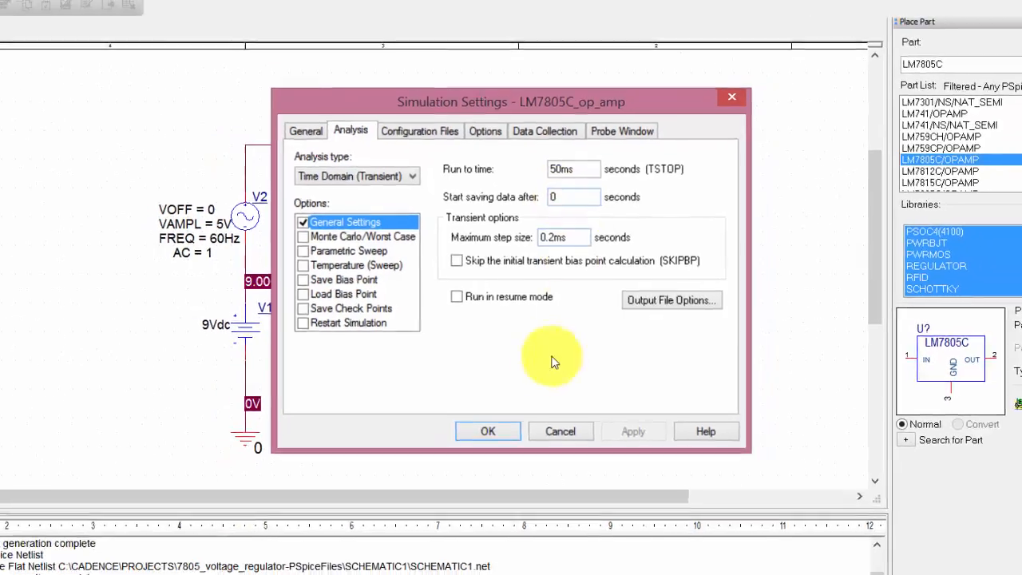
click(488, 431)
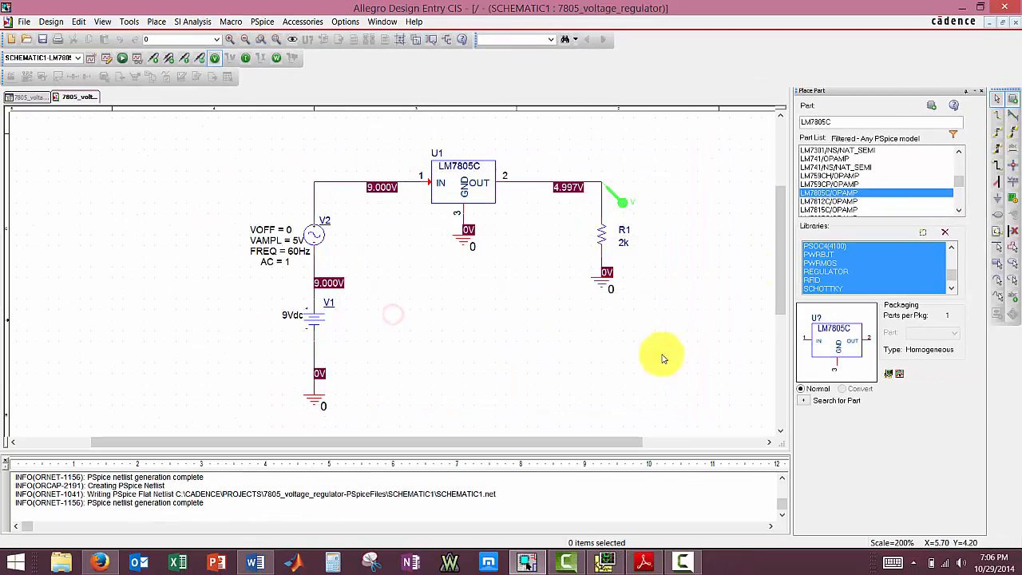
mouse_move(719, 535)
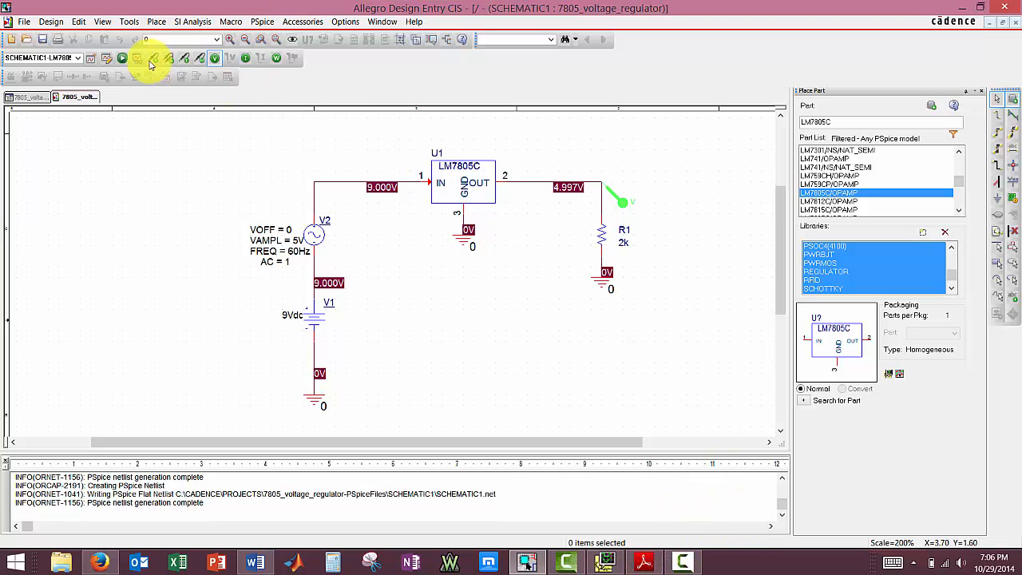
mouse_move(138, 58)
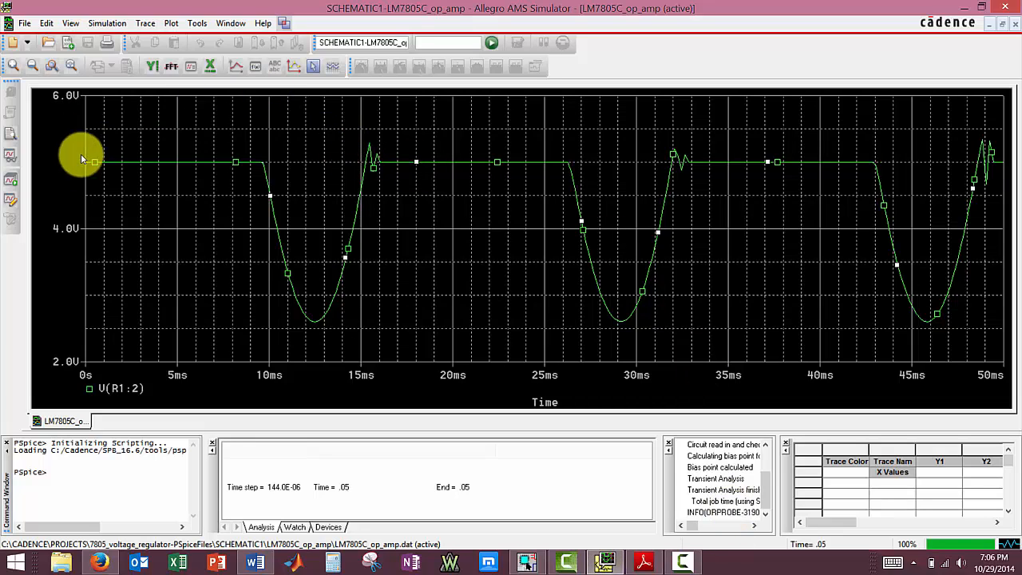
mouse_move(102, 164)
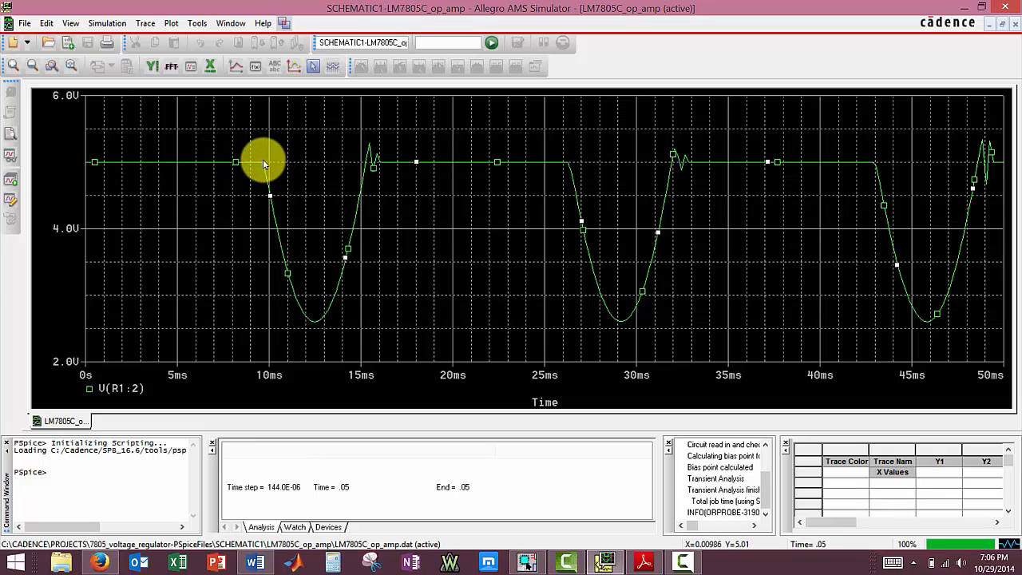
mouse_move(288, 163)
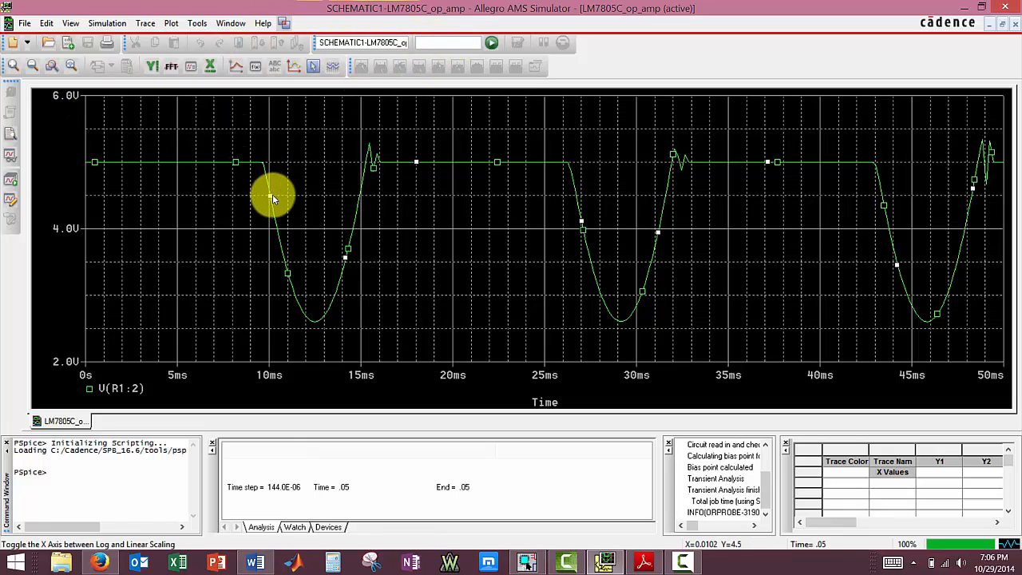
mouse_move(280, 224)
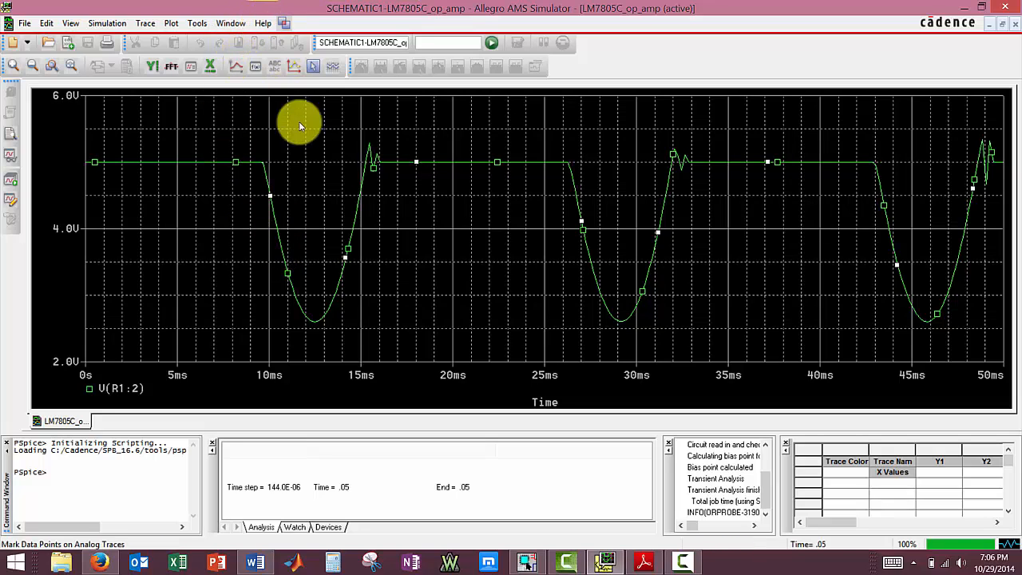
mouse_move(319, 303)
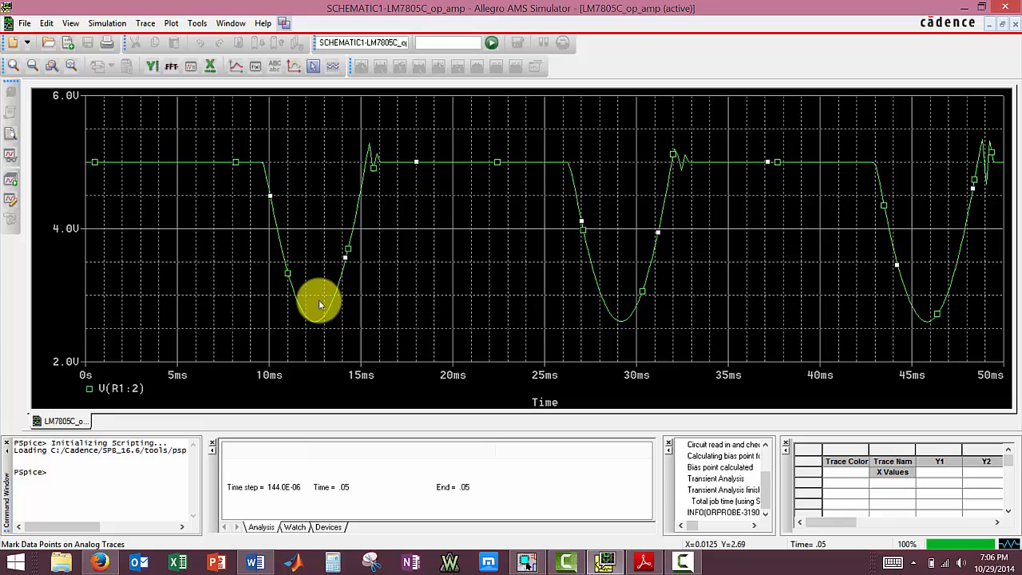
mouse_move(101, 147)
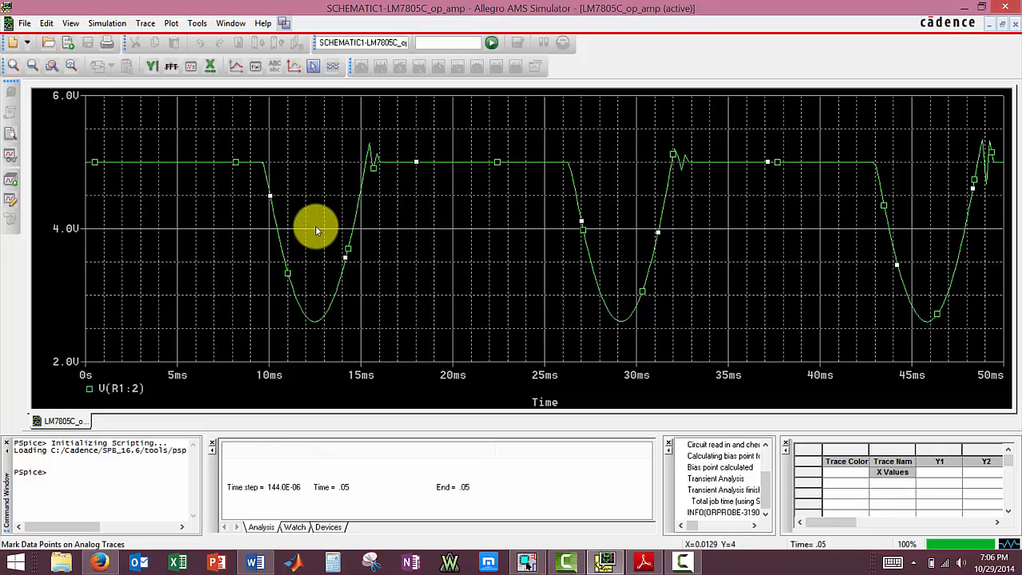
mouse_move(317, 309)
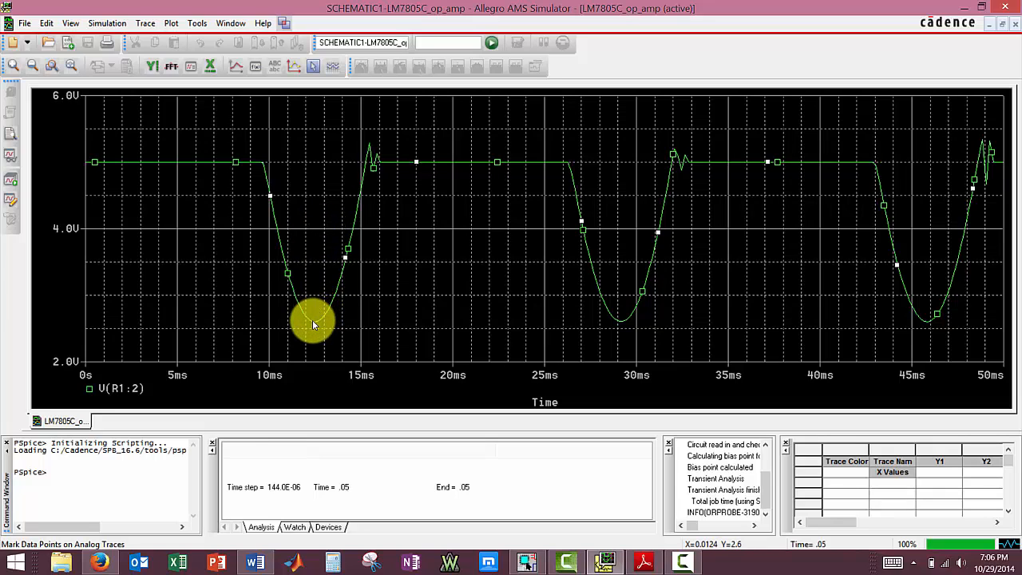
mouse_move(319, 233)
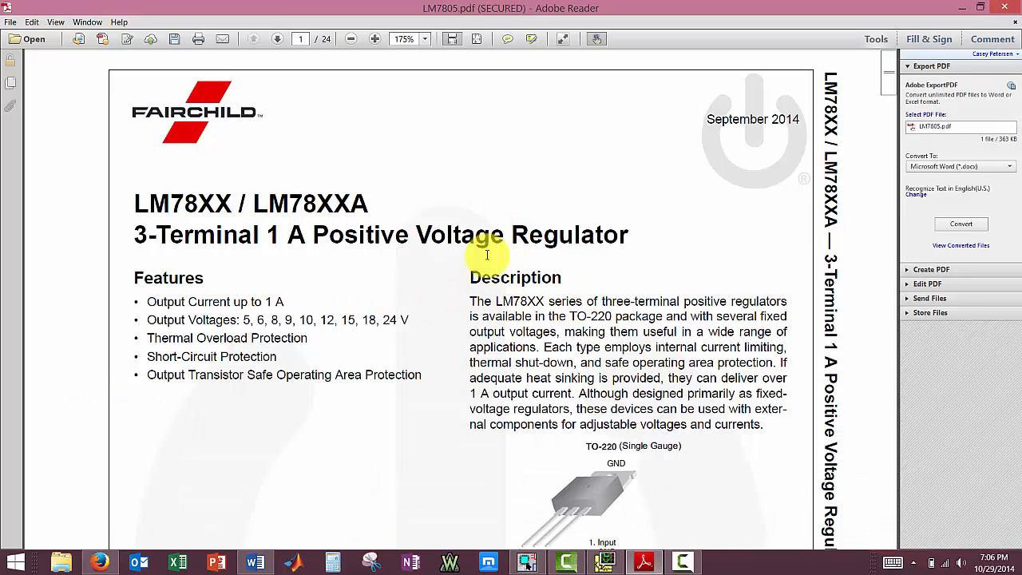
mouse_move(375, 328)
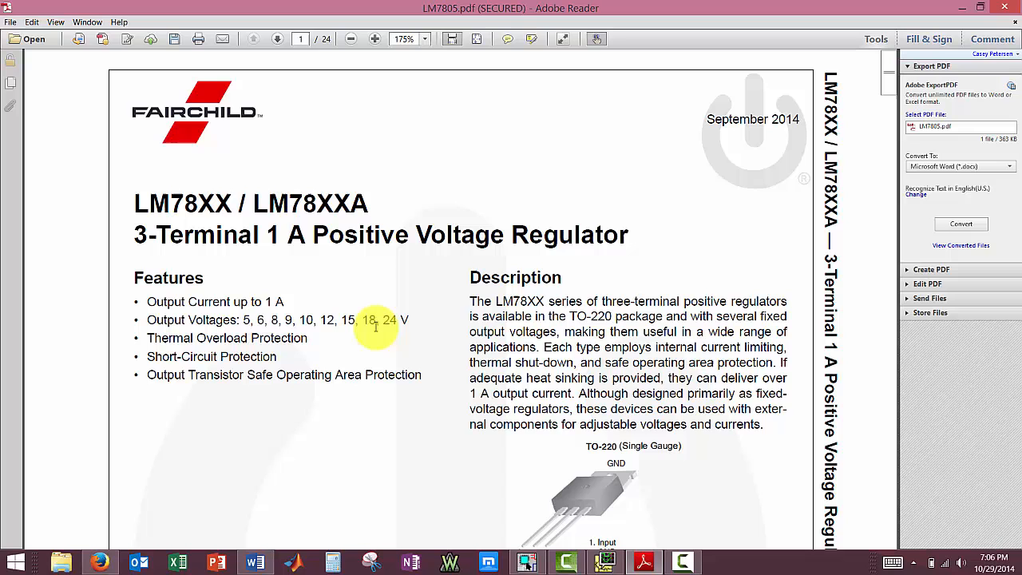
Step: Scroll the LM7805 datasheet to page 3's Dropout Voltage row, typically 2 V at 1 A
scroll(down, 3)
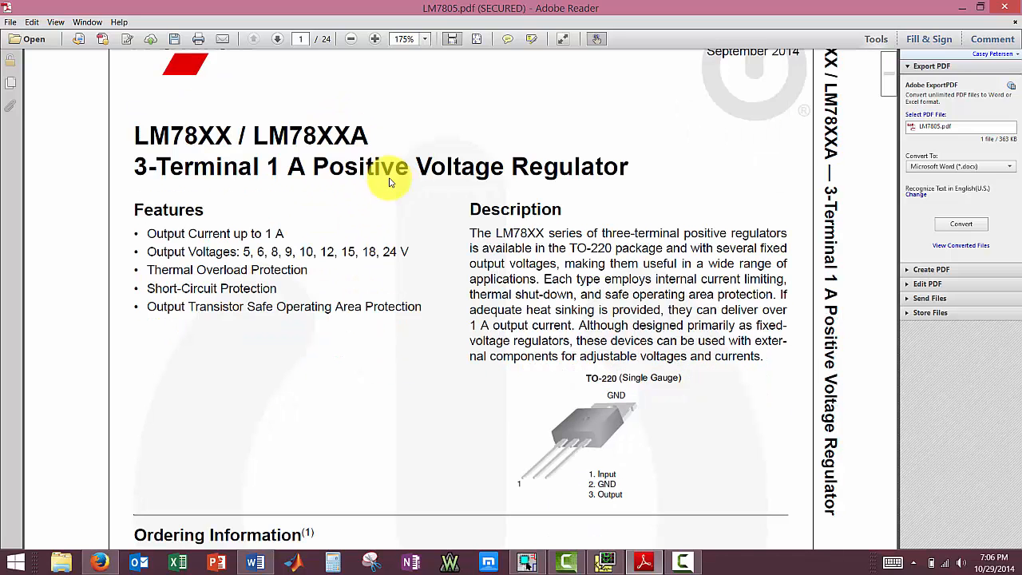
scroll(down, 3)
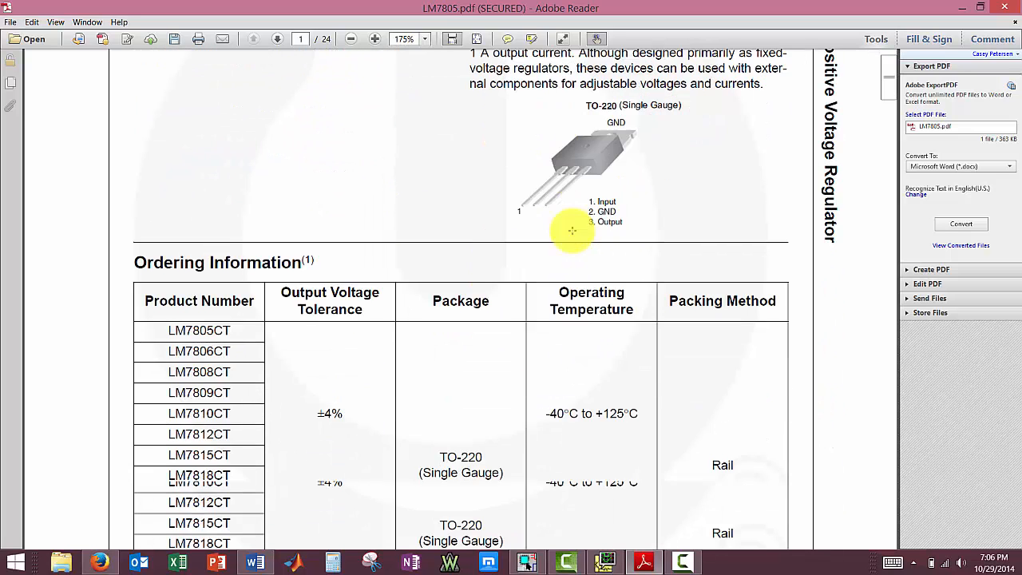
click(277, 38)
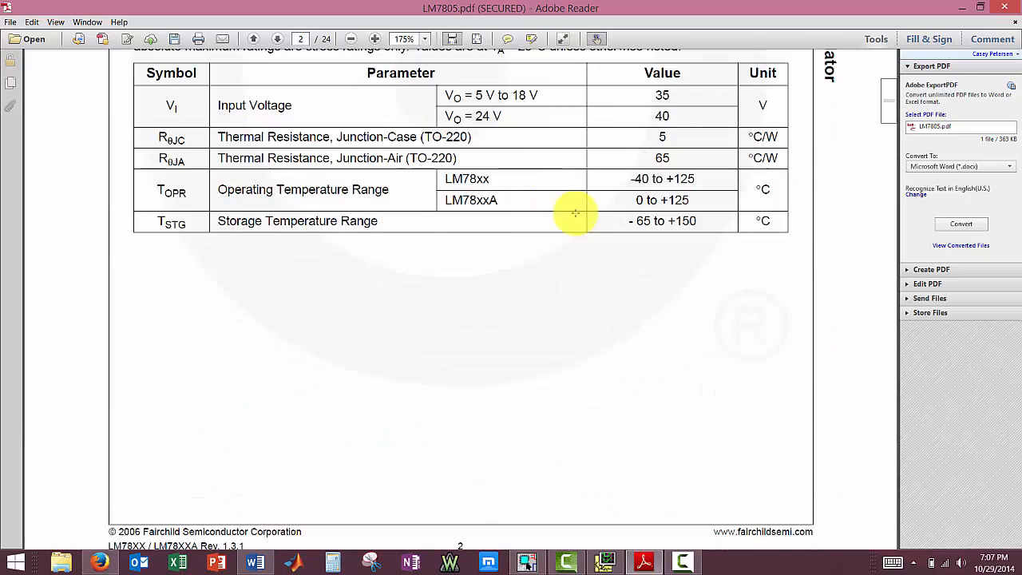
click(276, 38)
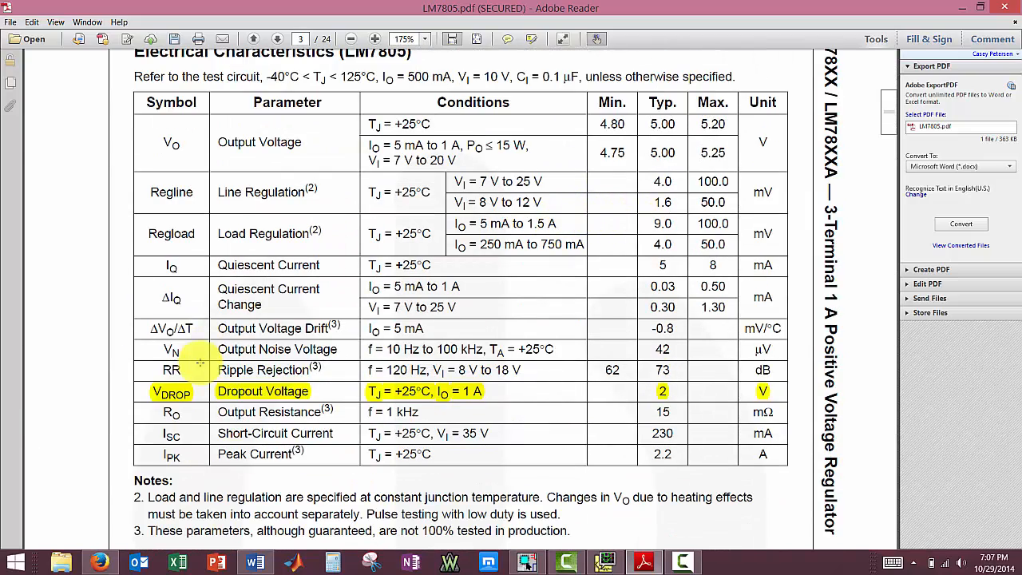
mouse_move(333, 392)
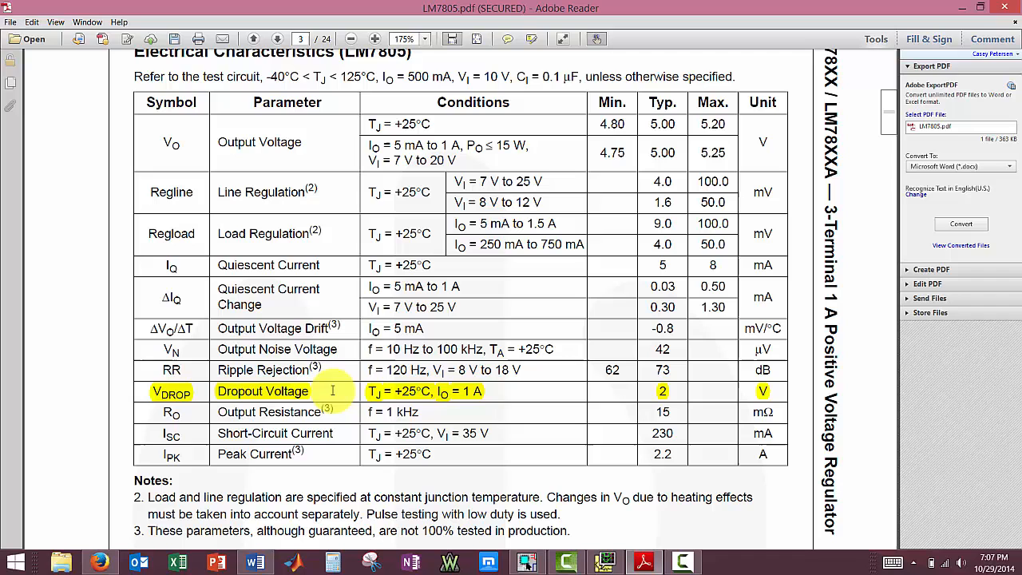
mouse_move(738, 370)
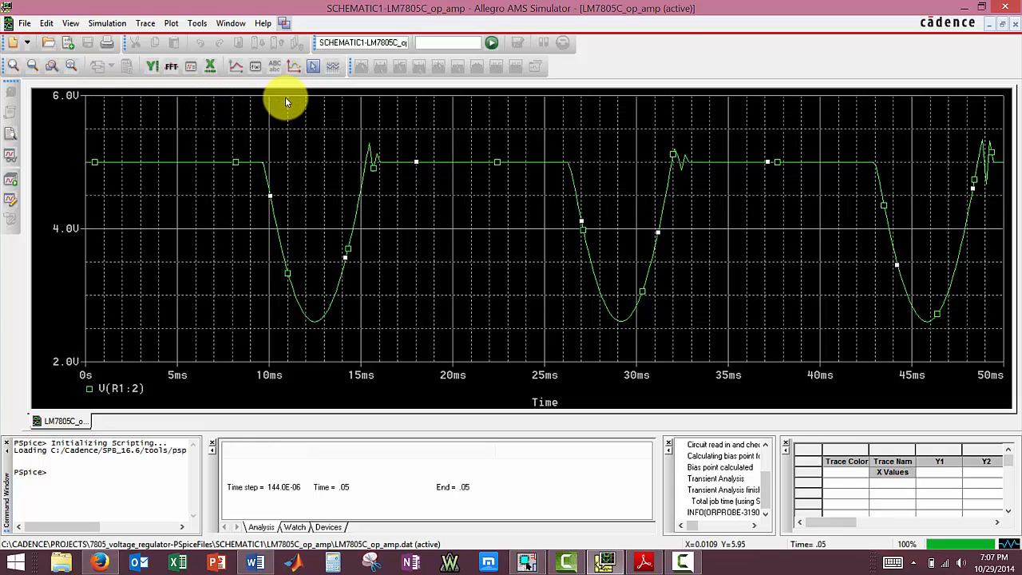
mouse_move(291, 127)
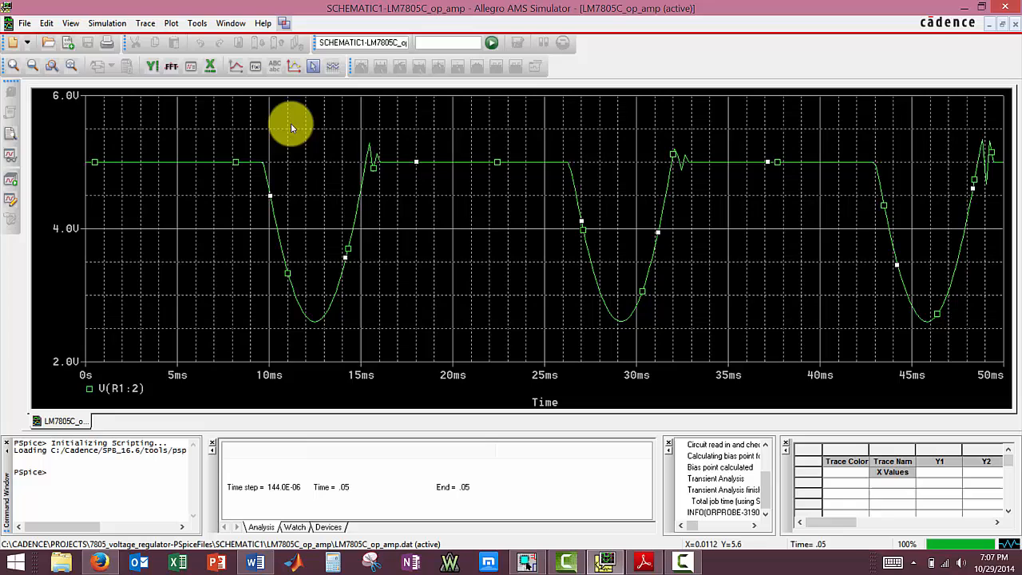
mouse_move(339, 324)
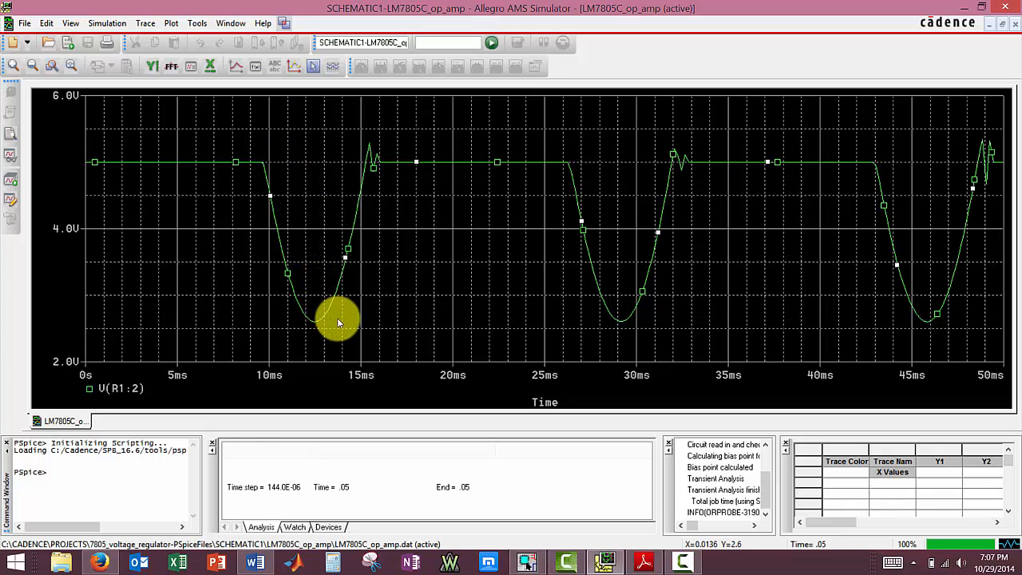
mouse_move(361, 192)
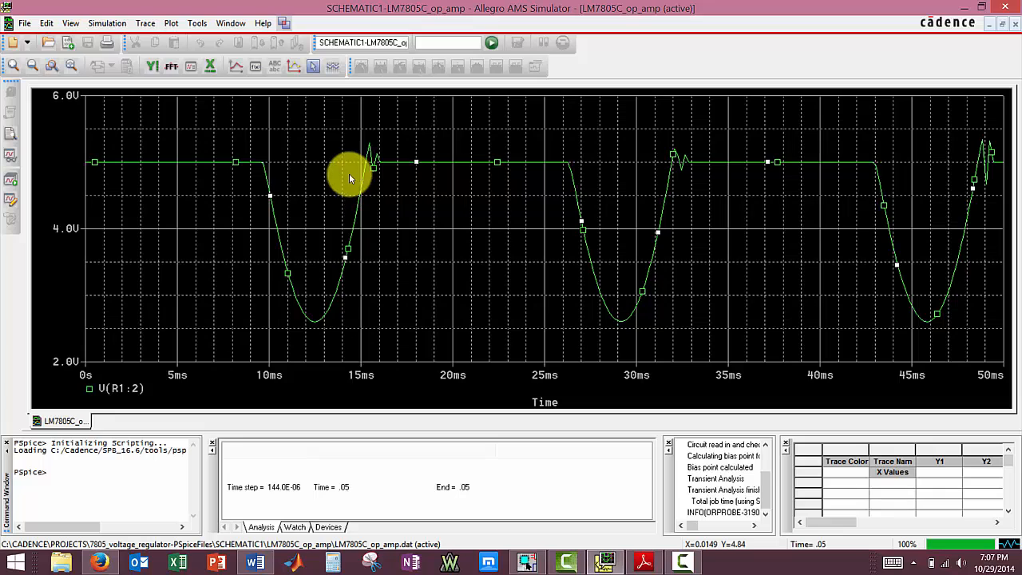
mouse_move(344, 184)
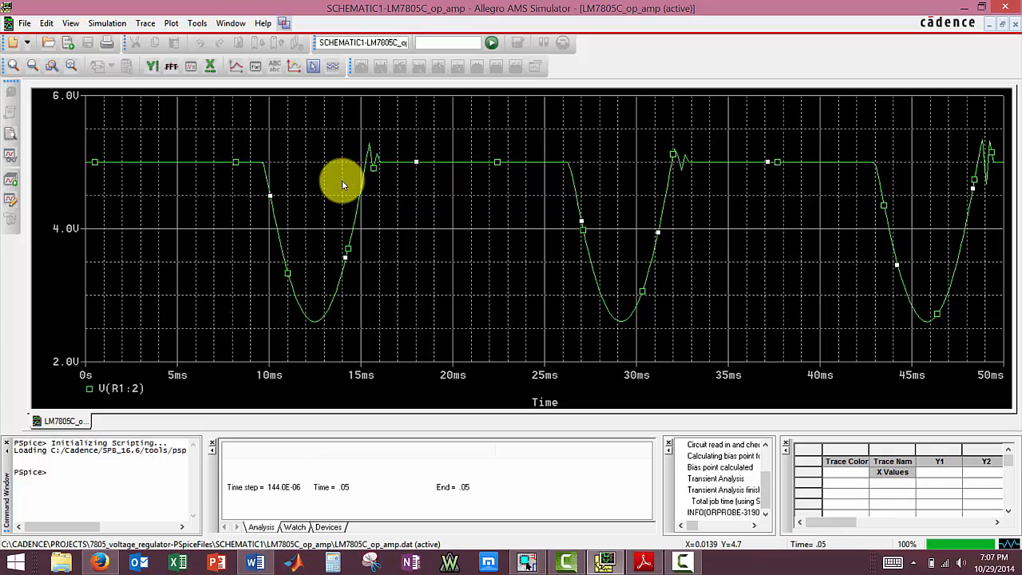
mouse_move(357, 220)
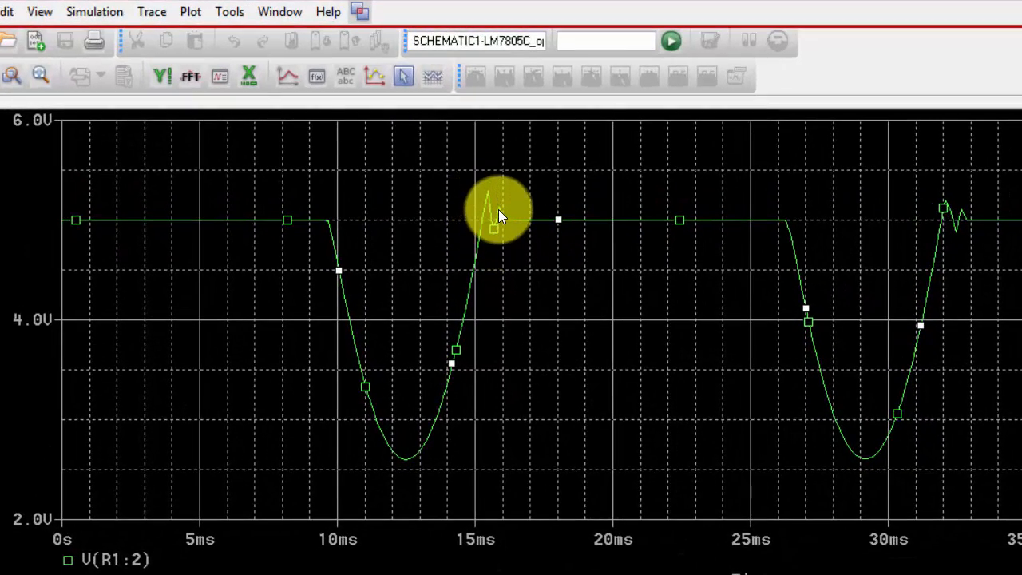
mouse_move(503, 220)
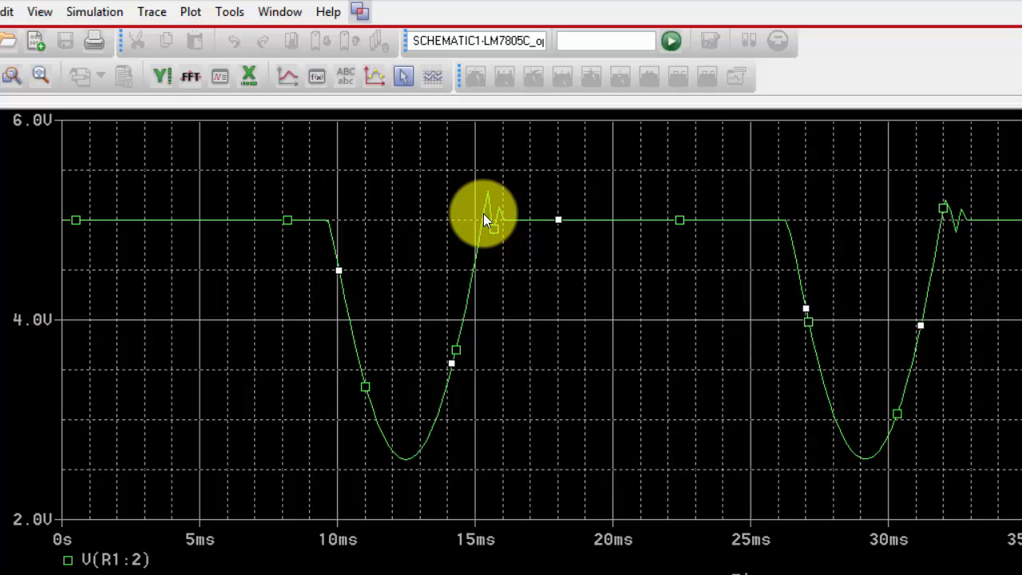
mouse_move(489, 202)
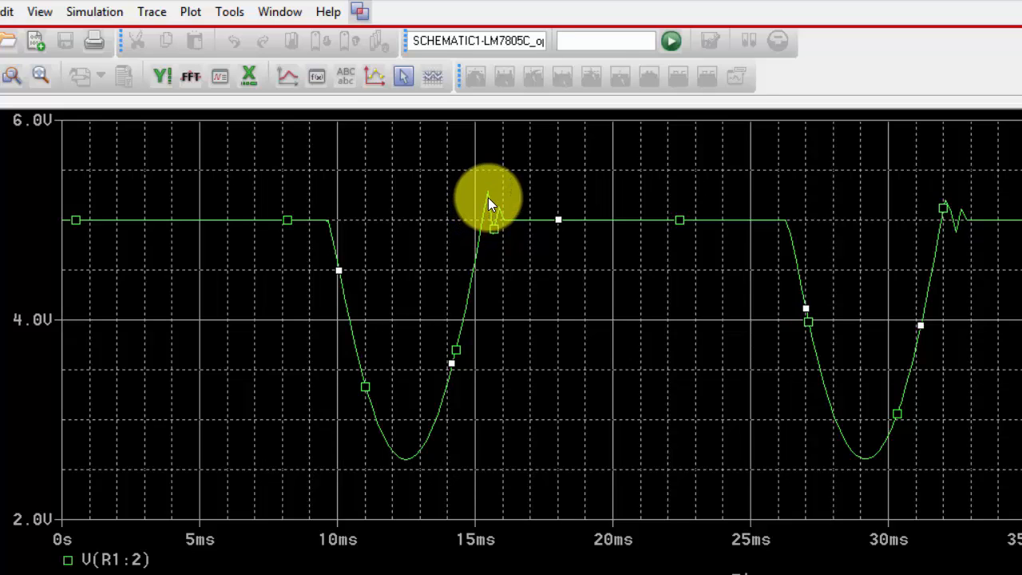
mouse_move(496, 196)
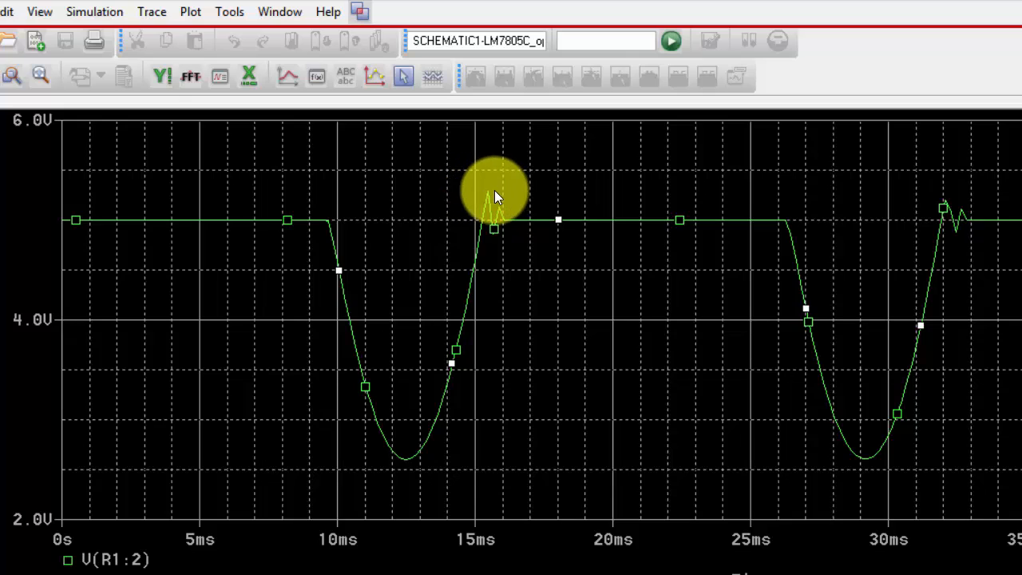
mouse_move(490, 198)
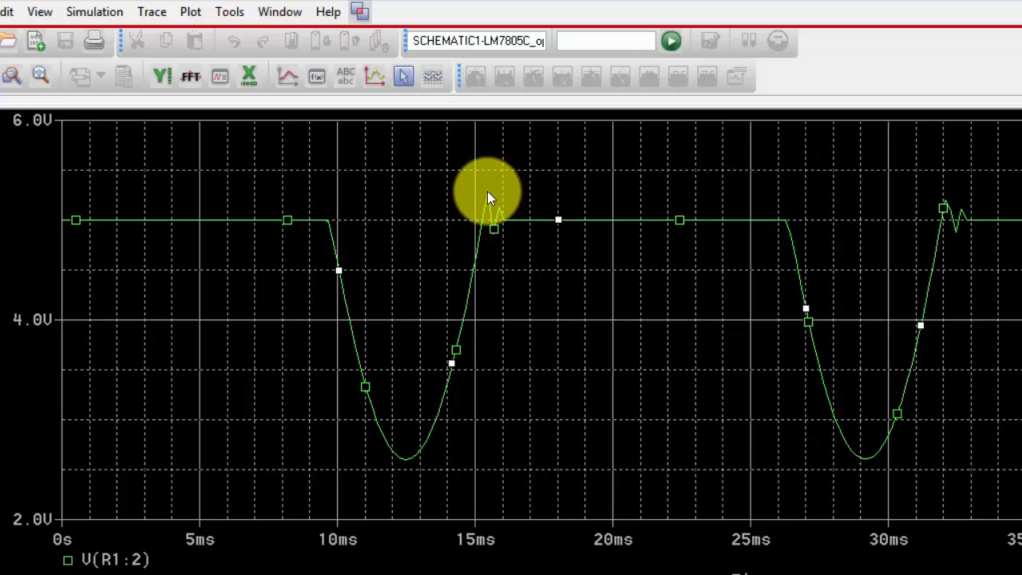
mouse_move(491, 232)
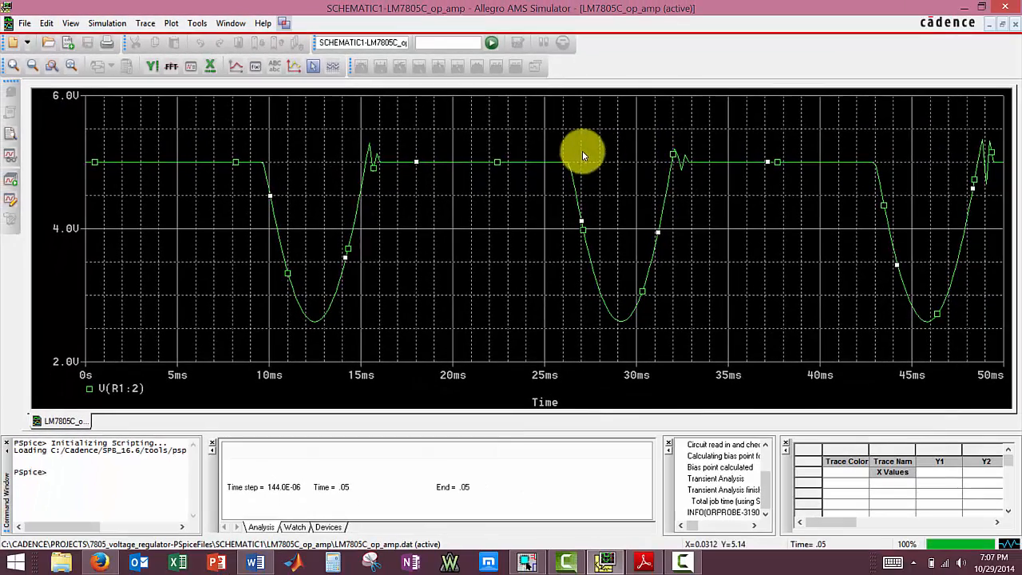
mouse_move(539, 439)
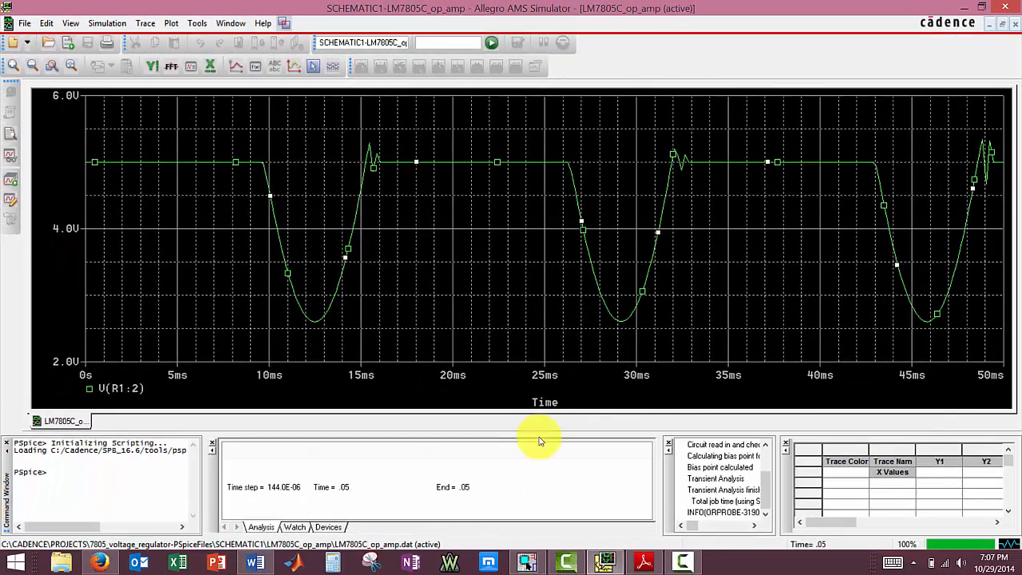
click(615, 562)
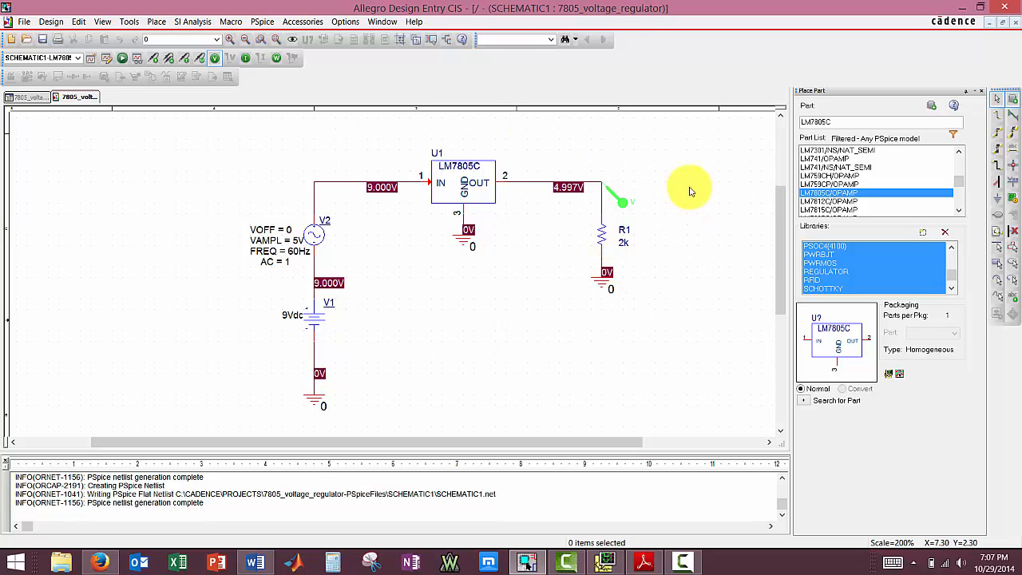
mouse_move(644, 154)
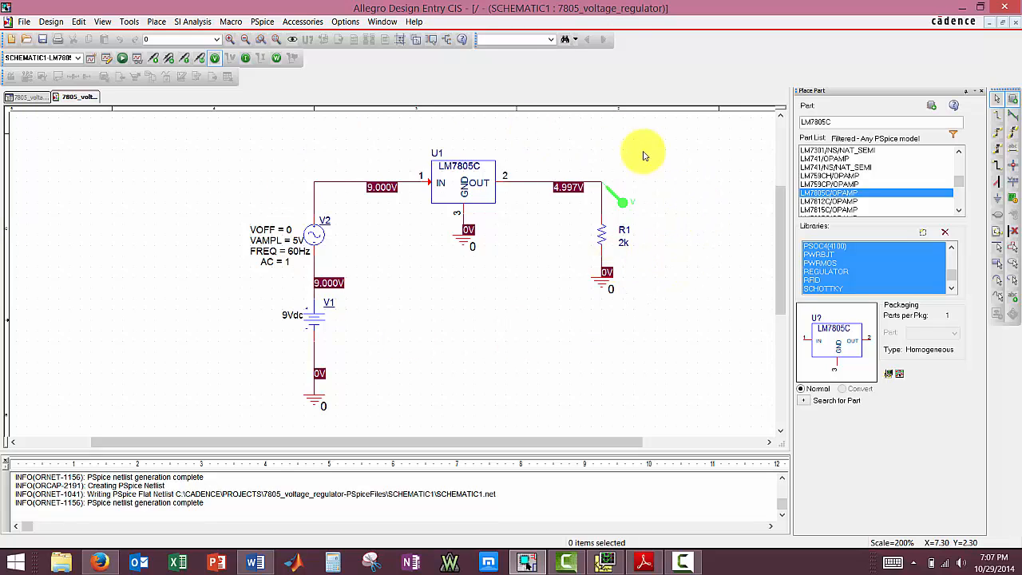
mouse_move(429, 150)
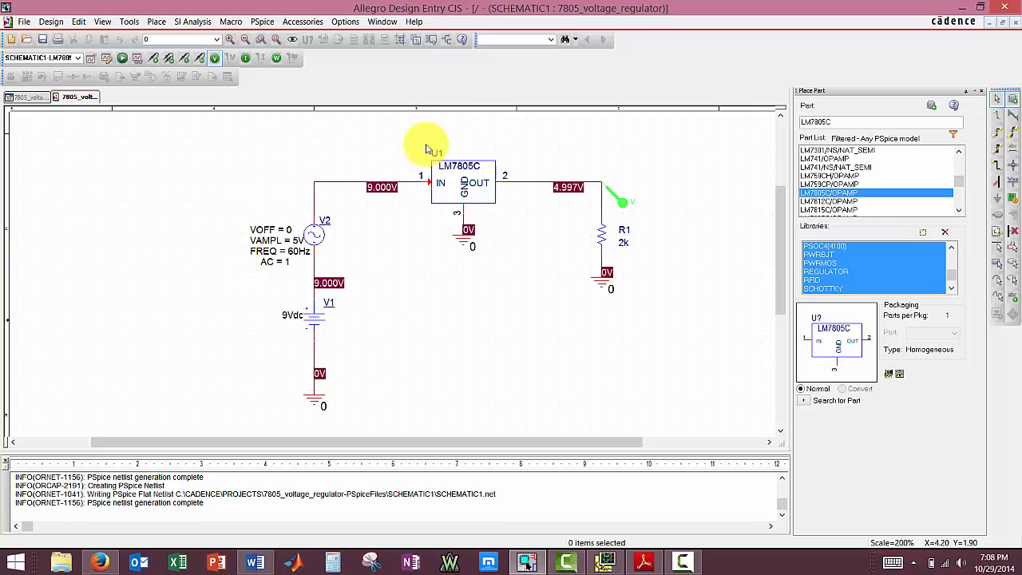
mouse_move(256, 144)
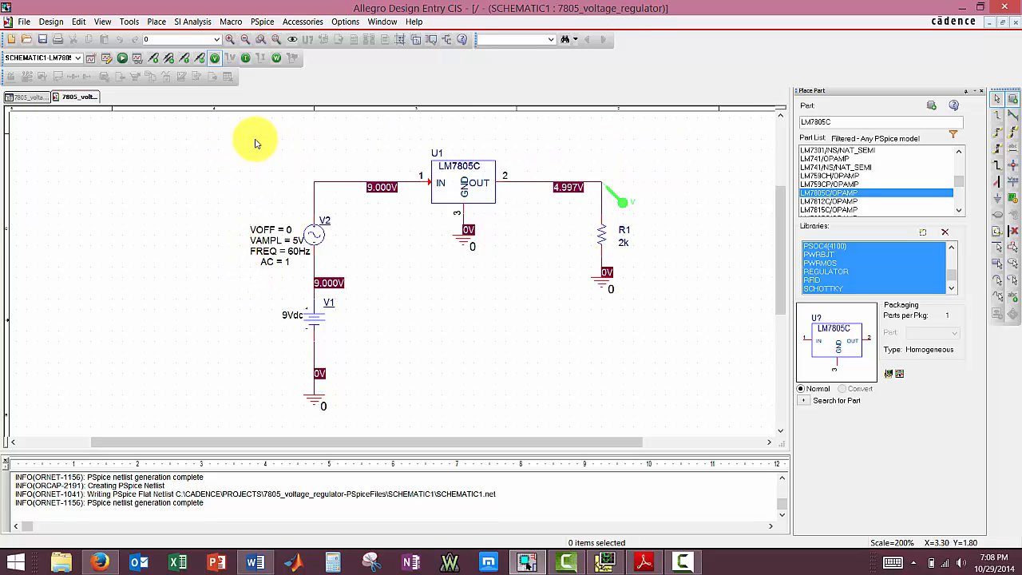
mouse_move(459, 131)
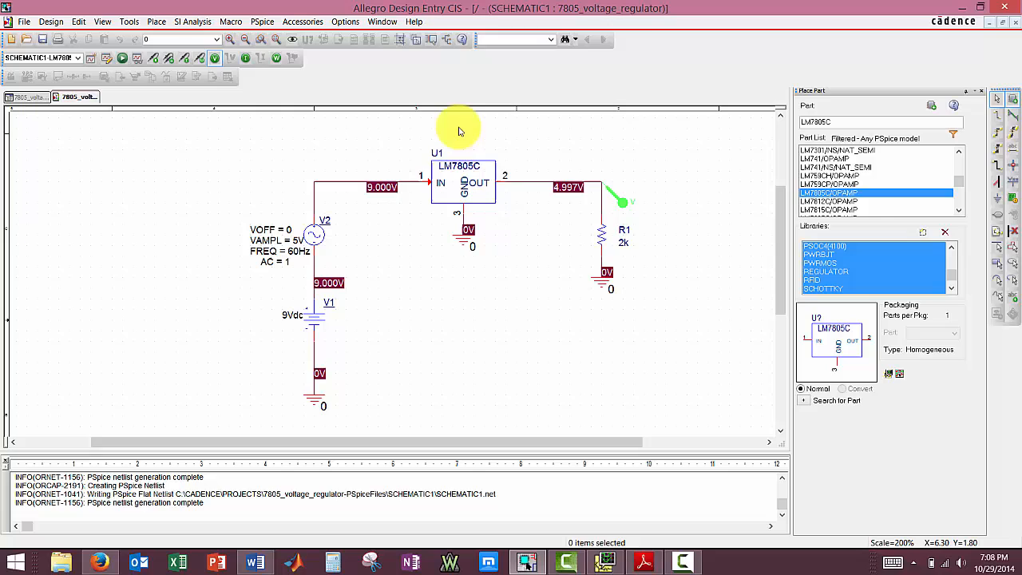
mouse_move(241, 133)
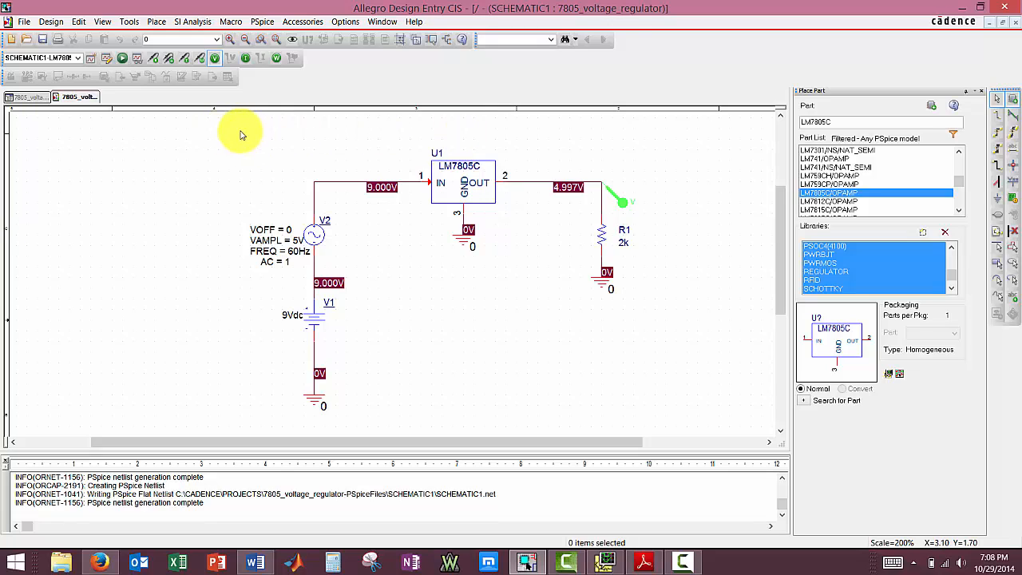
mouse_move(535, 133)
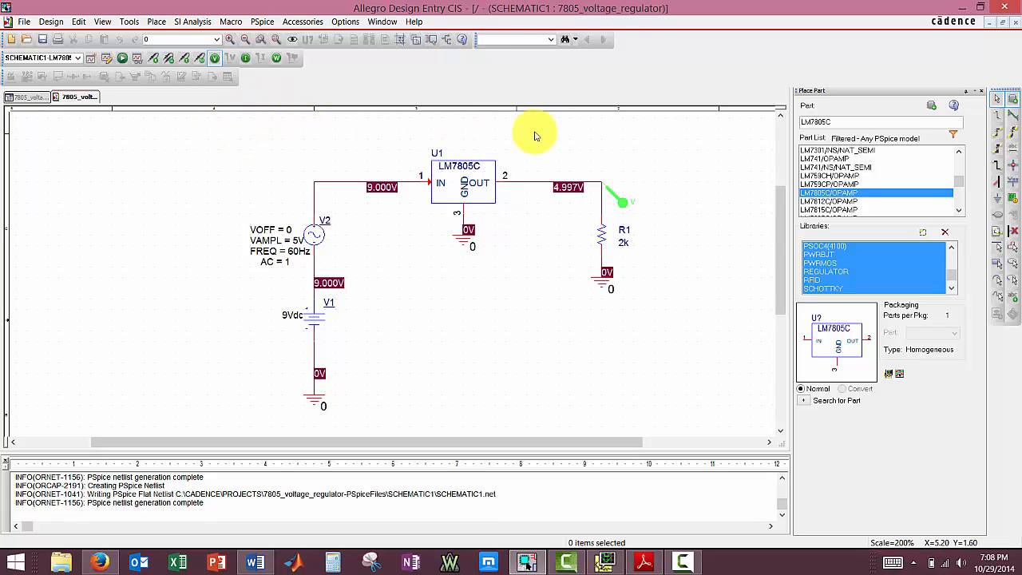